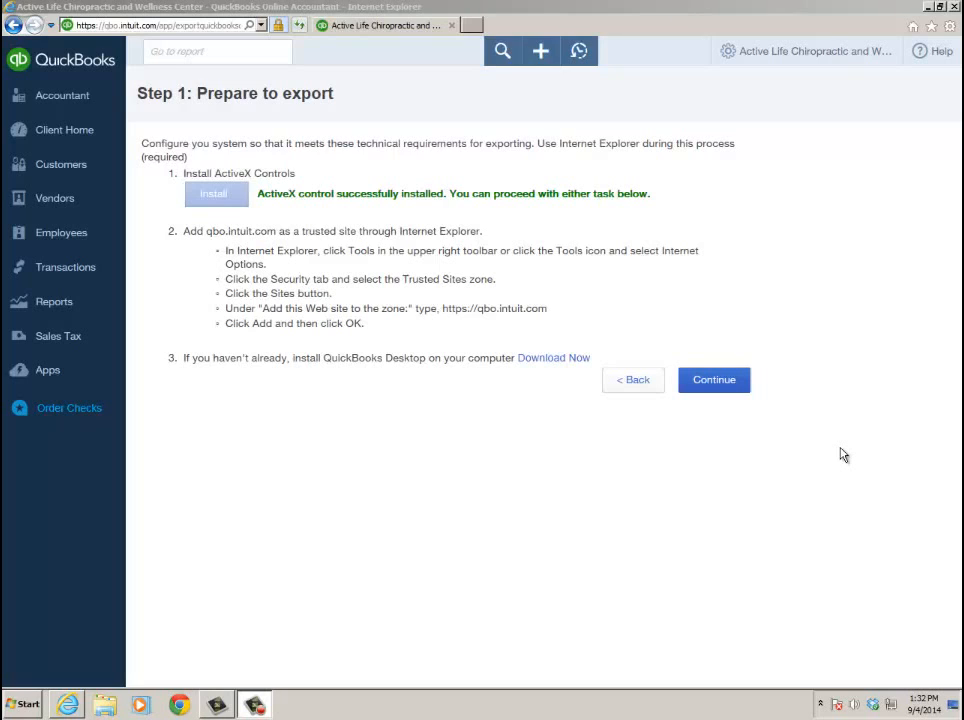
{"action": "mouse_move", "coordinate": [518, 712]}
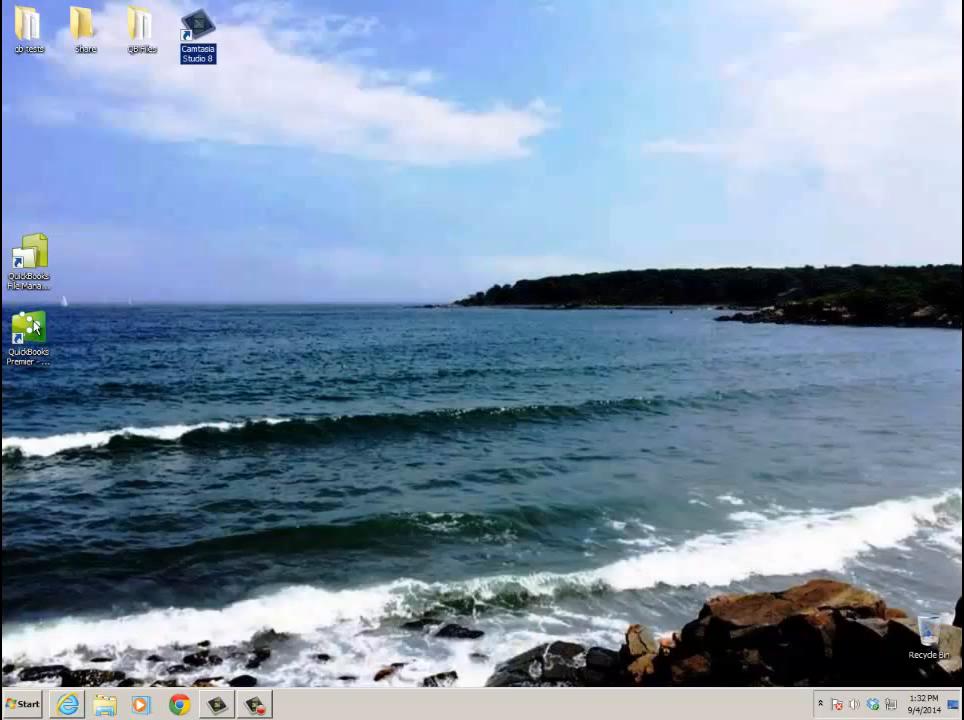
{"action": "mouse_move", "coordinate": [30, 330]}
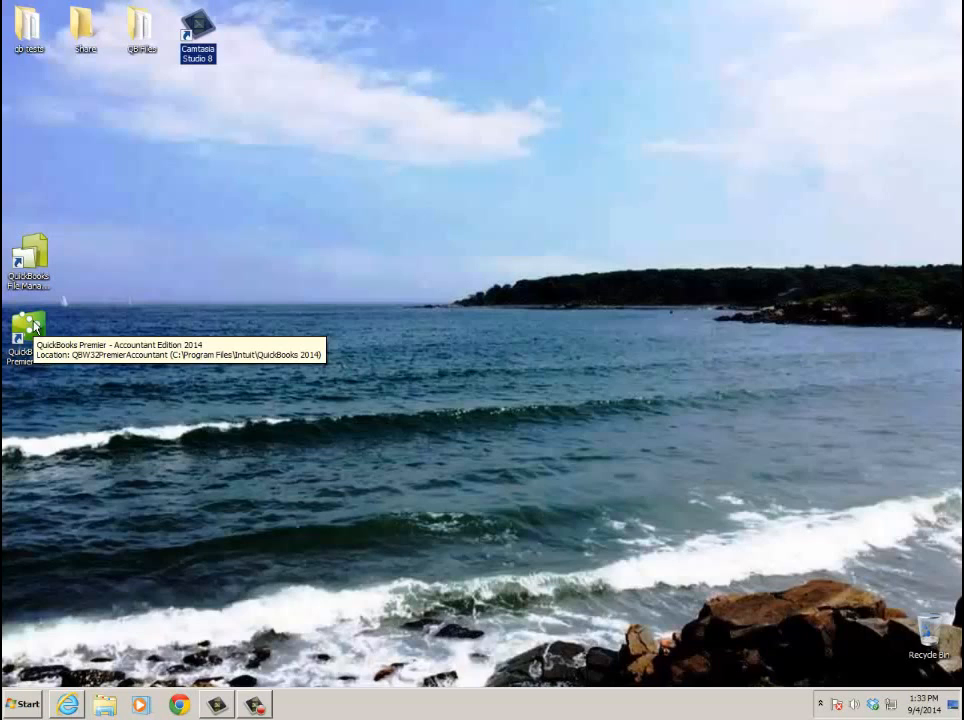
{"action": "mouse_move", "coordinate": [324, 252]}
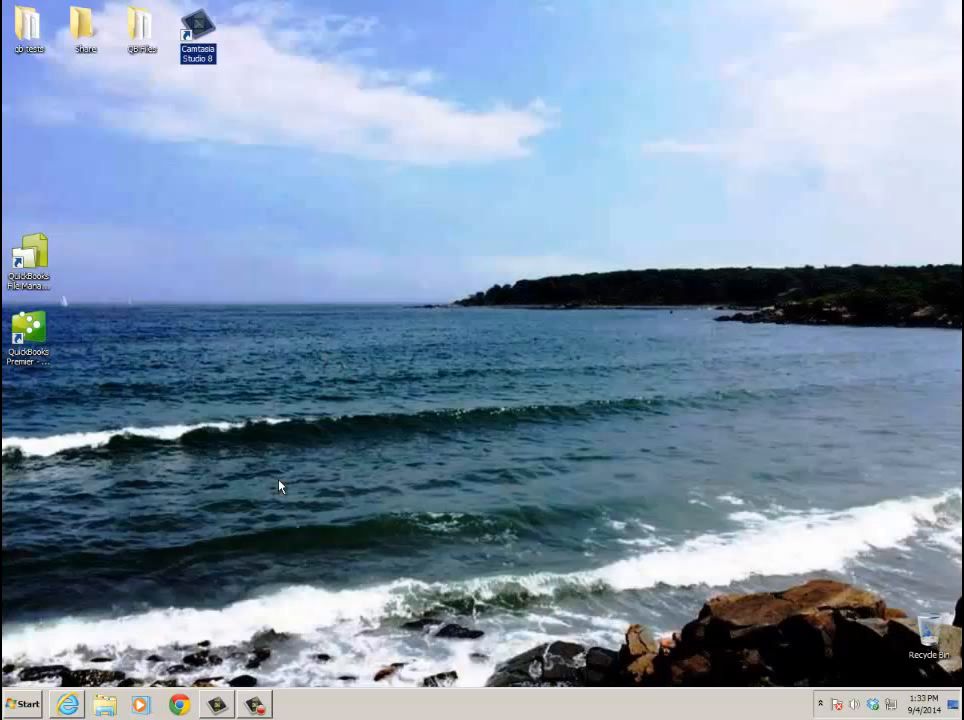
{"action": "mouse_move", "coordinate": [144, 588]}
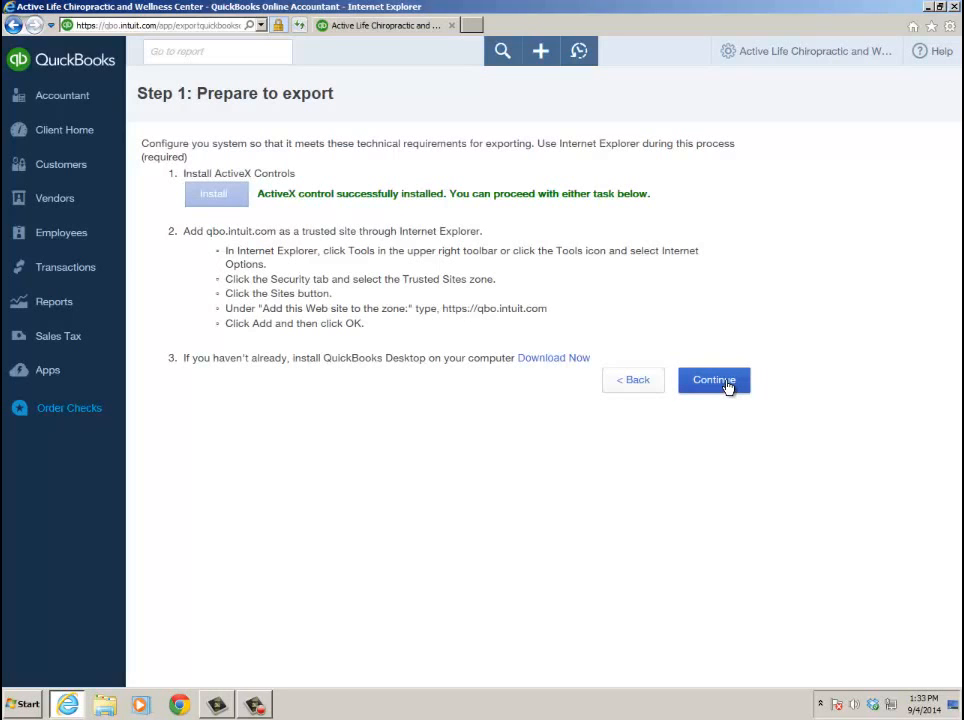
Continue to data selection and choose All financial data, including transactions, for export
{"action": "left_click", "coordinate": [712, 380]}
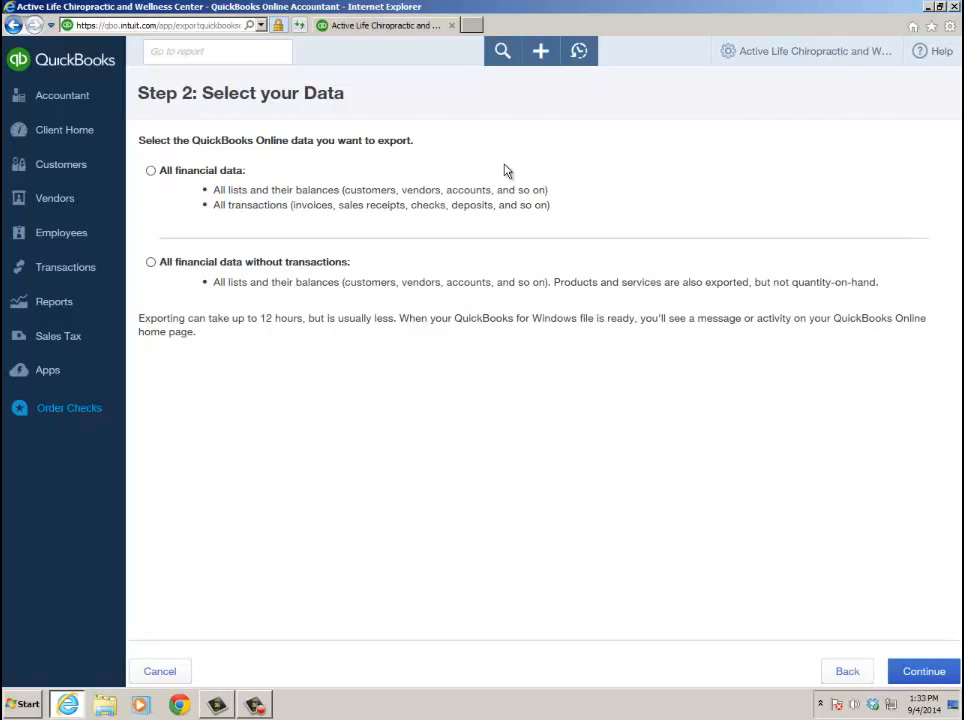
{"action": "mouse_move", "coordinate": [804, 52]}
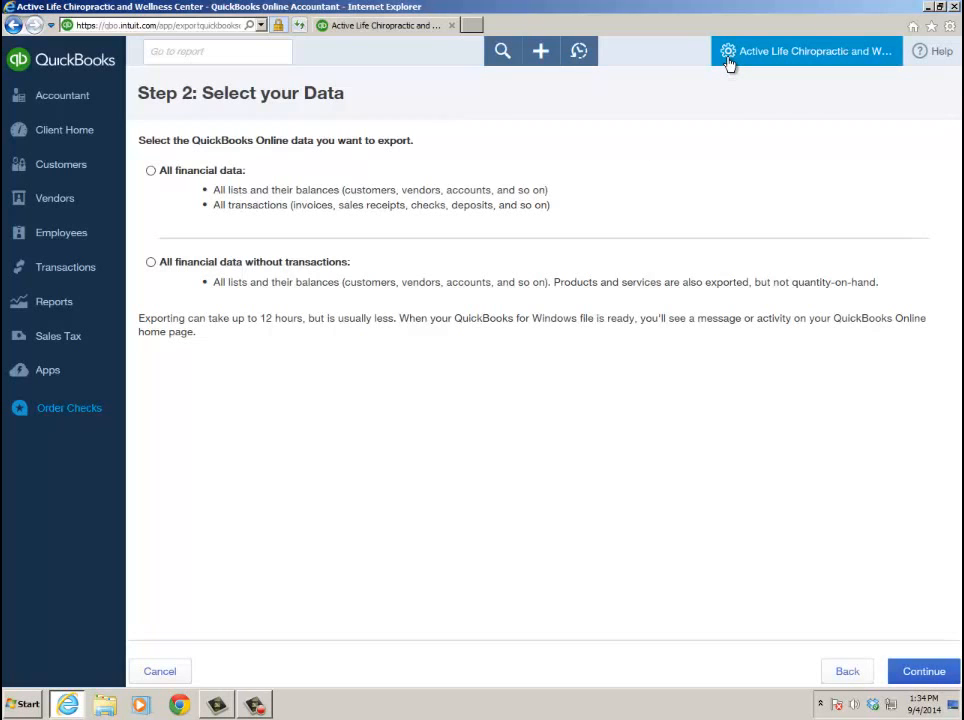
{"action": "mouse_move", "coordinate": [728, 52]}
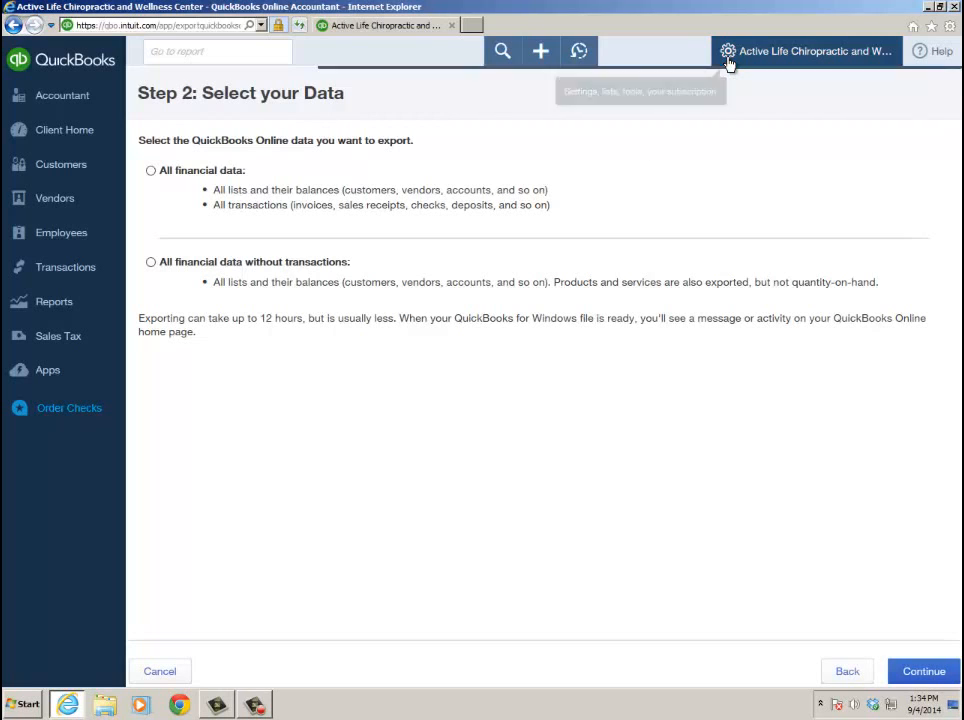
{"action": "left_click", "coordinate": [728, 52]}
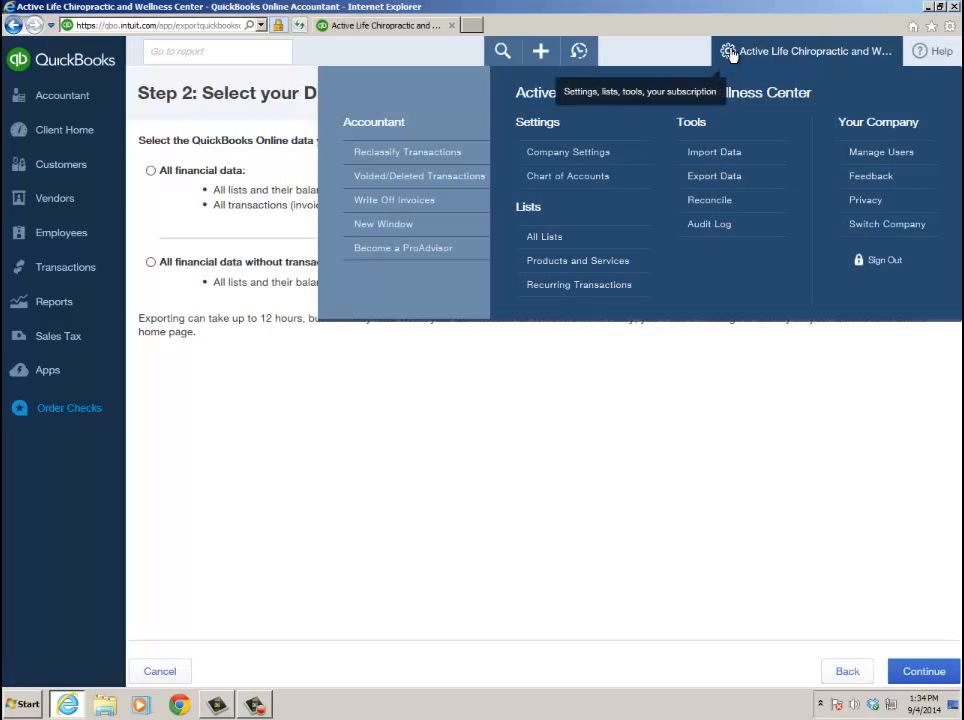
{"action": "left_click", "coordinate": [728, 52]}
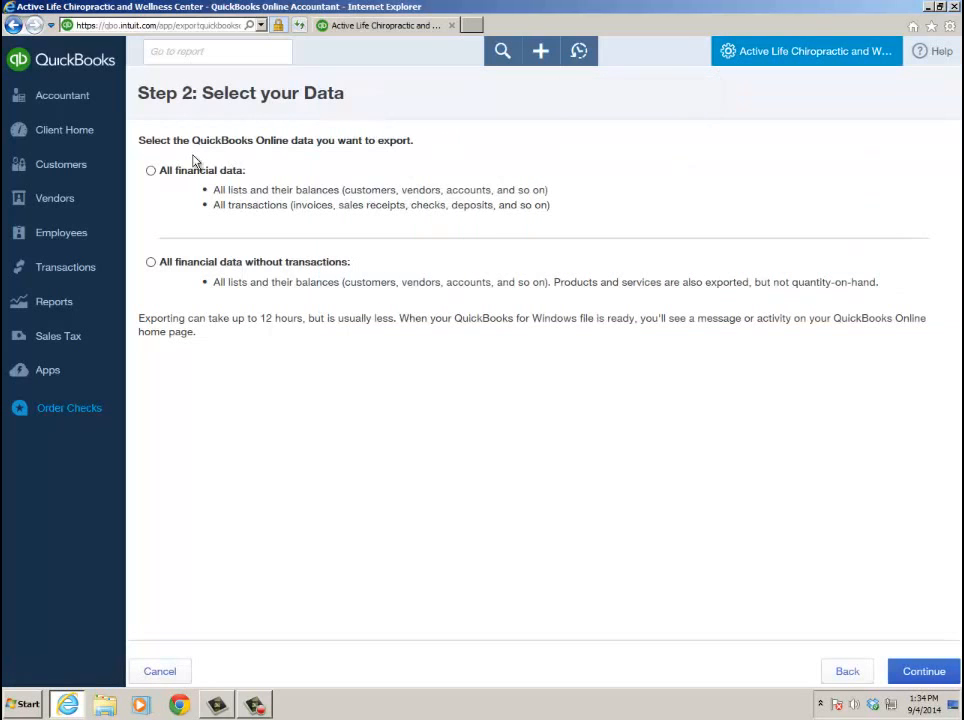
{"action": "left_click", "coordinate": [150, 170]}
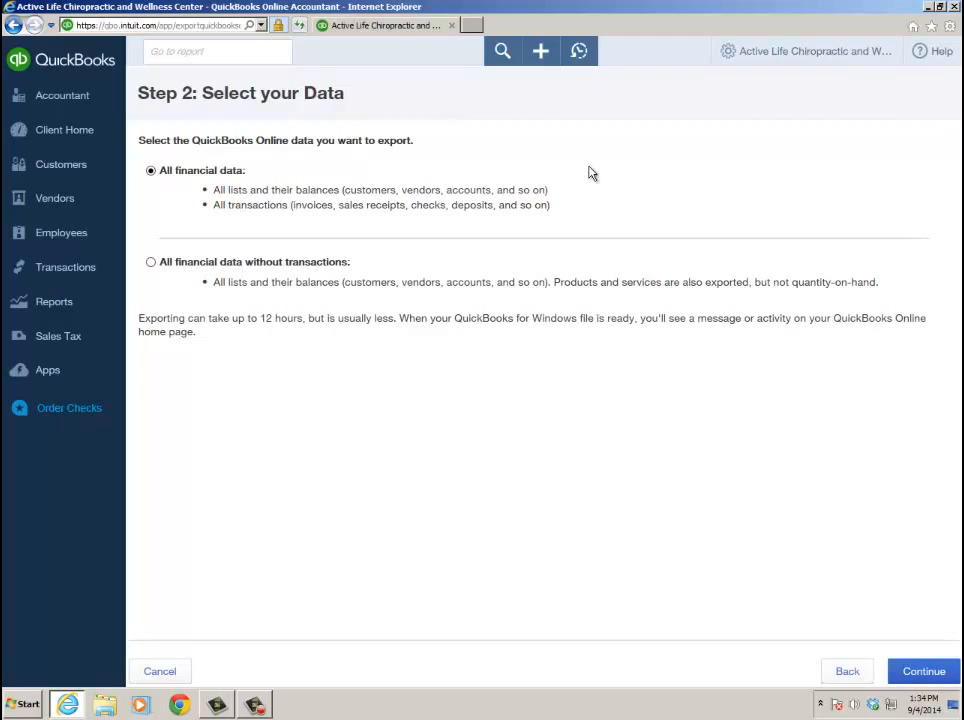
{"action": "mouse_move", "coordinate": [332, 336]}
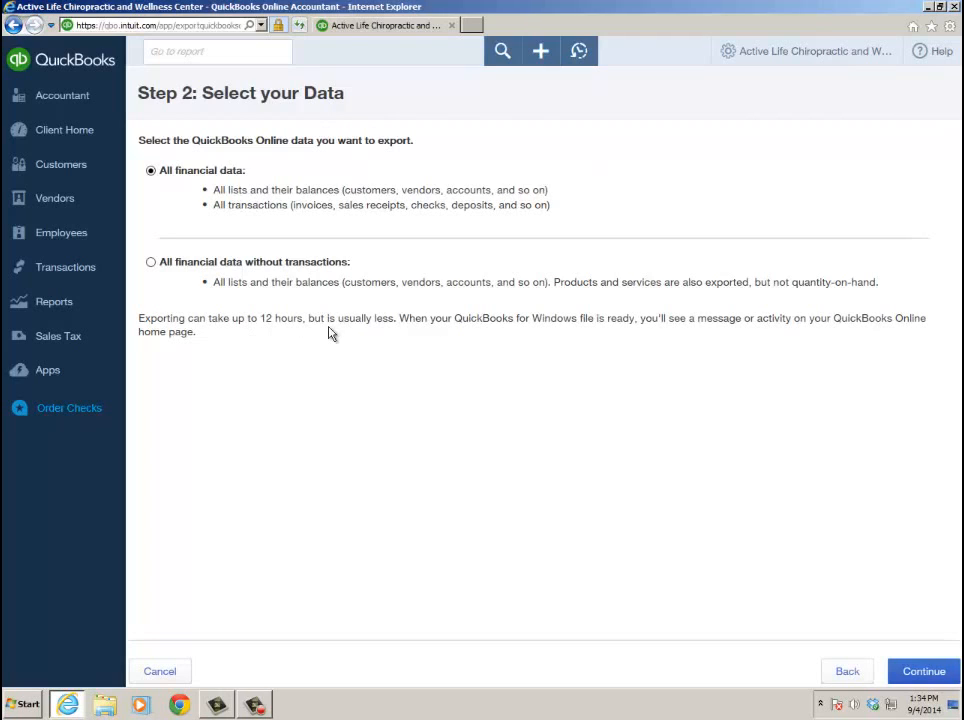
{"action": "mouse_move", "coordinate": [334, 336]}
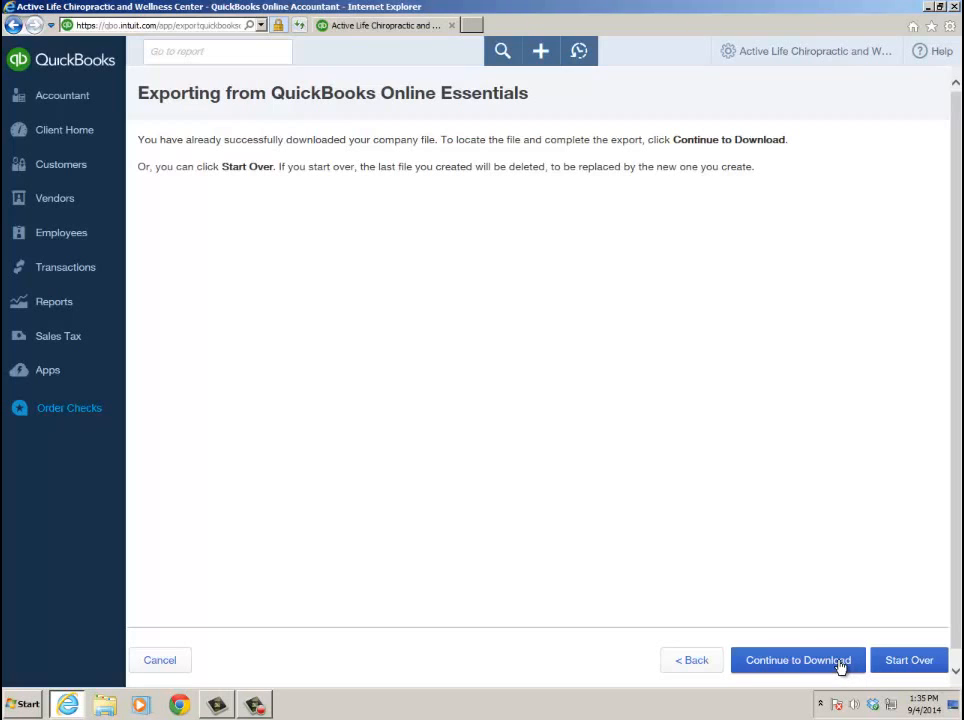
{"action": "mouse_move", "coordinate": [908, 660]}
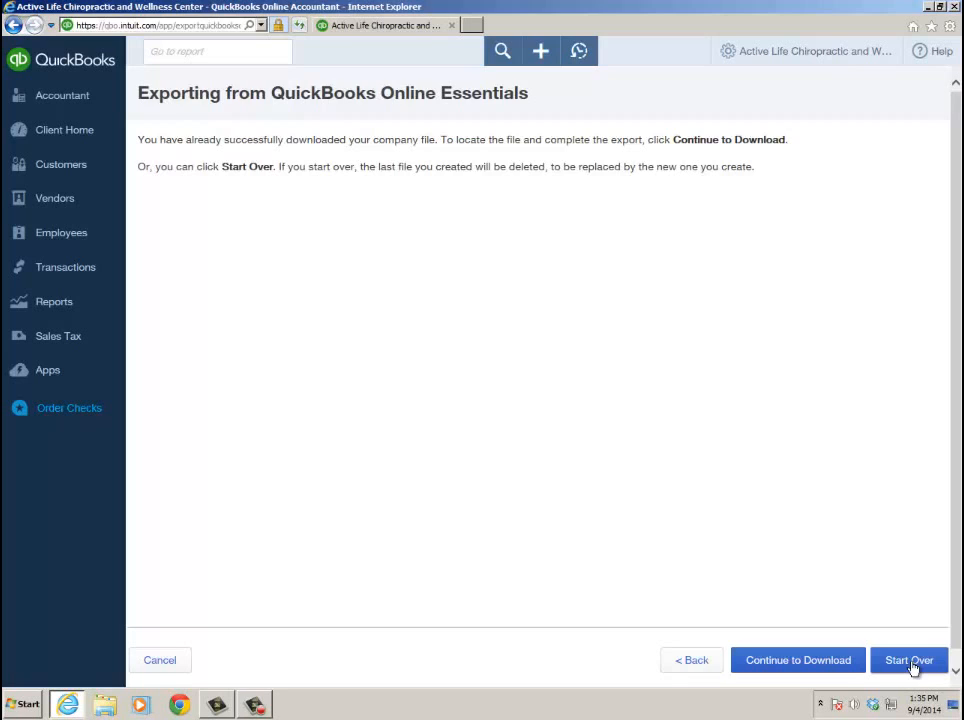
Start the export over, pass the limitations notice and submit the data request with contact details
{"action": "left_click", "coordinate": [908, 660]}
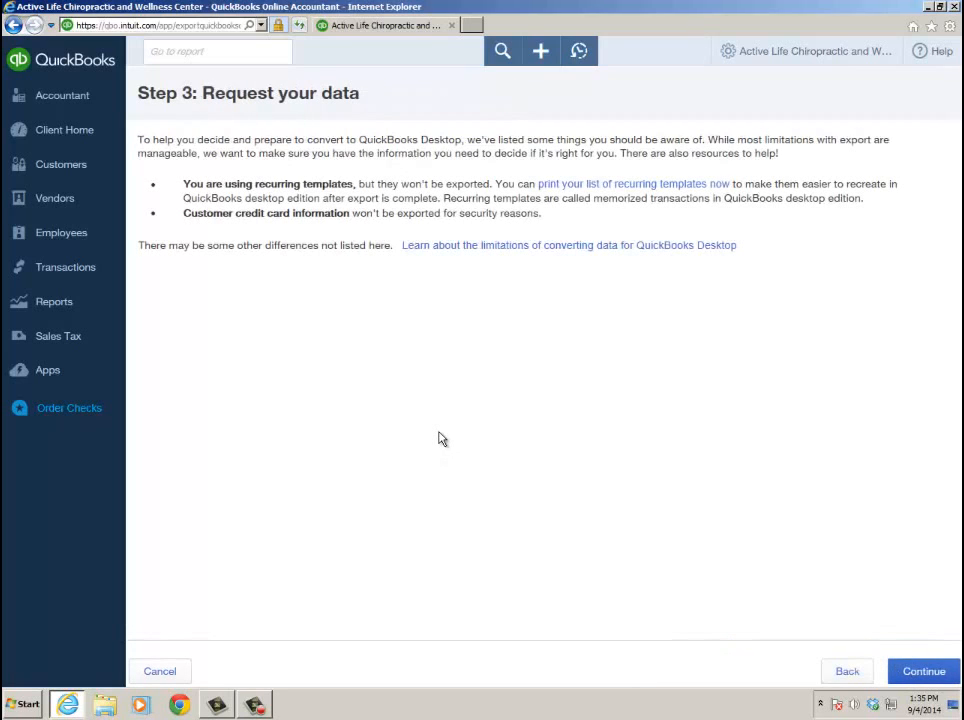
{"action": "mouse_move", "coordinate": [258, 212]}
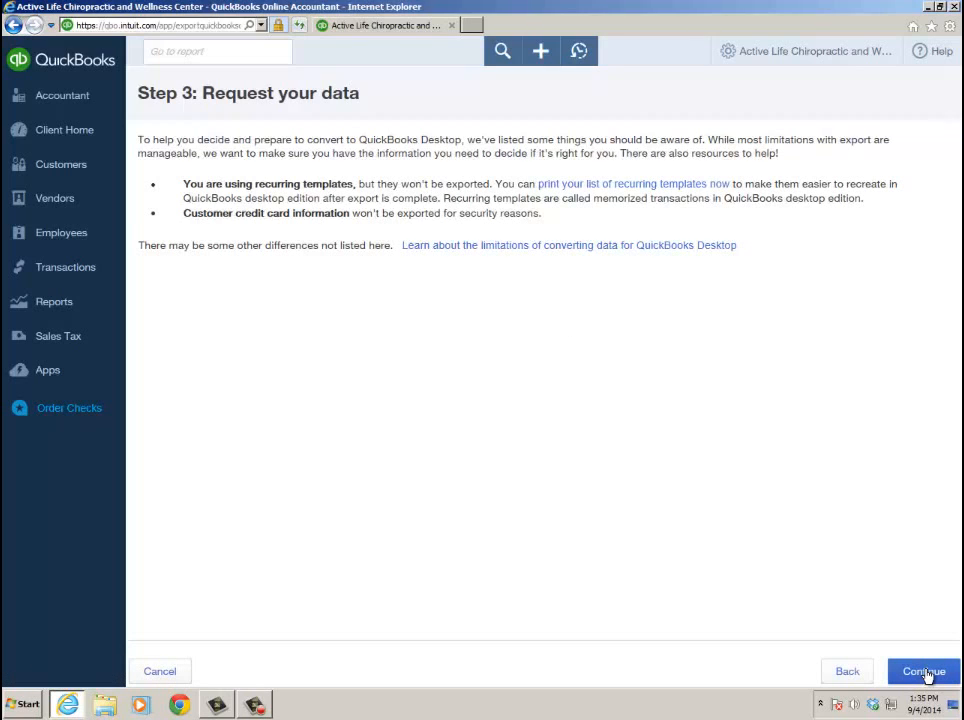
{"action": "left_click", "coordinate": [922, 672]}
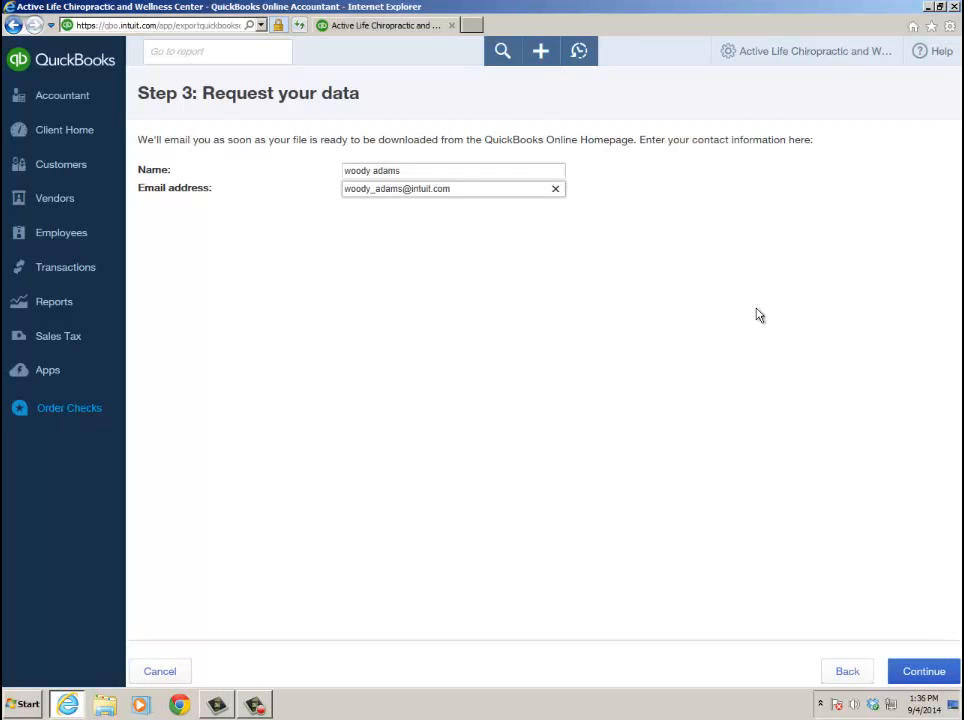
{"action": "left_click", "coordinate": [924, 672]}
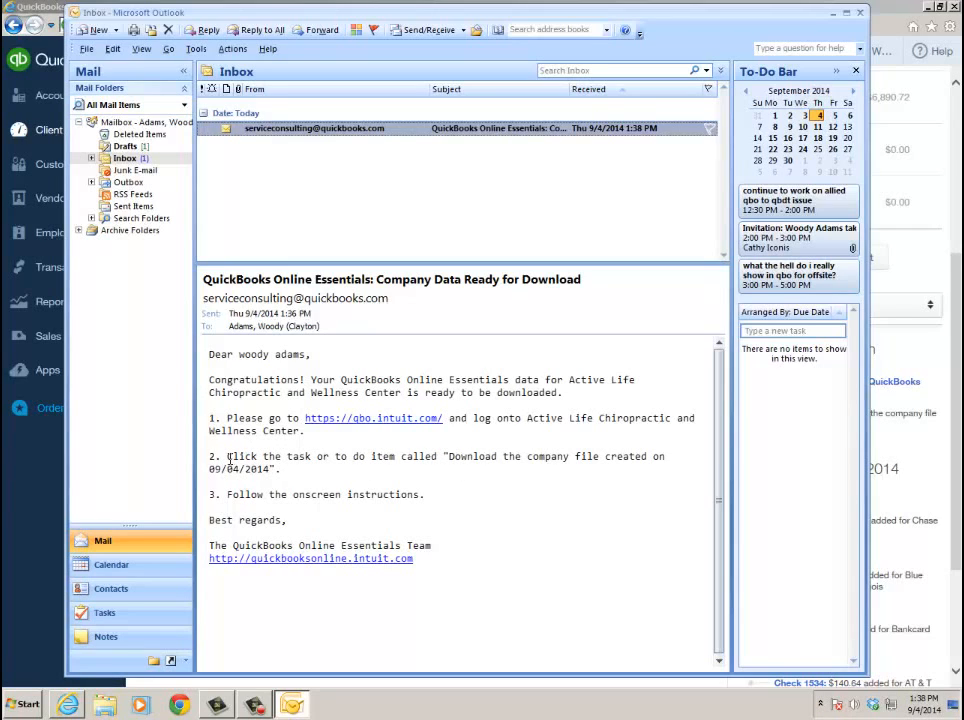
Open the 'Company Data Ready for Download' email in the Outlook inbox
{"action": "left_click_drag", "start_coordinate": [228, 456], "coordinate": [284, 468]}
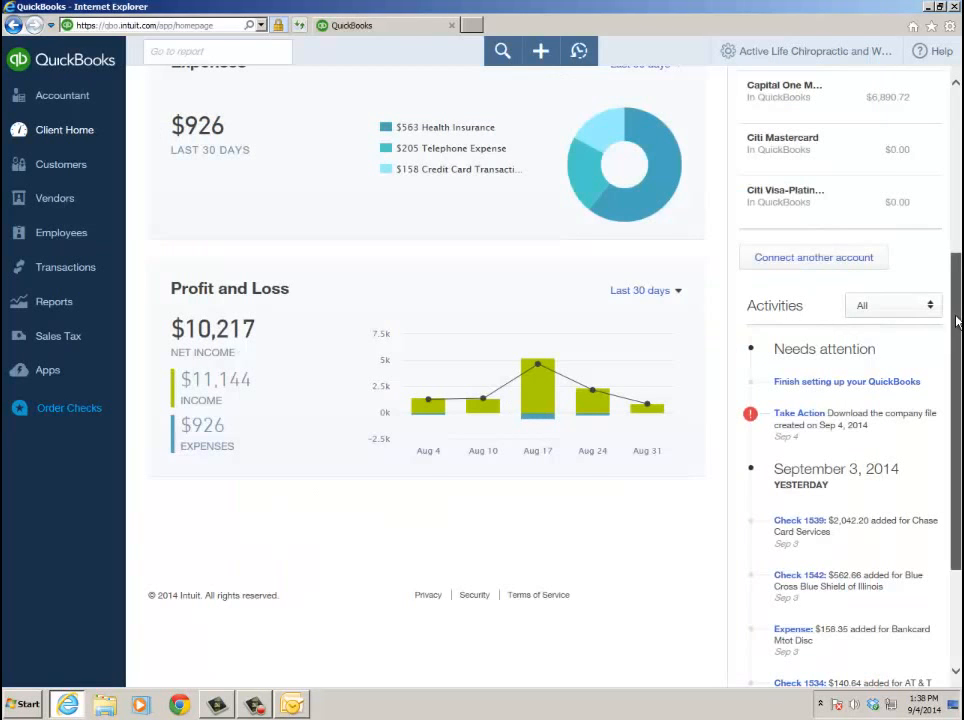
From the home page Activities, take action on the download company file task
{"action": "scroll", "scroll_direction": "down", "scroll_amount": 3}
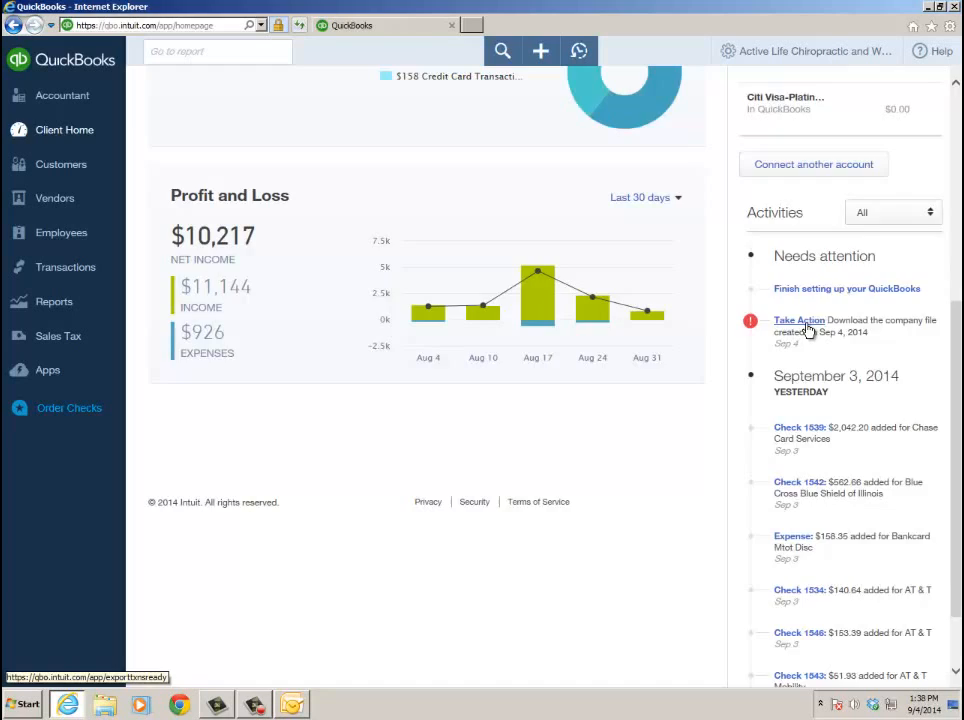
{"action": "left_click", "coordinate": [800, 320]}
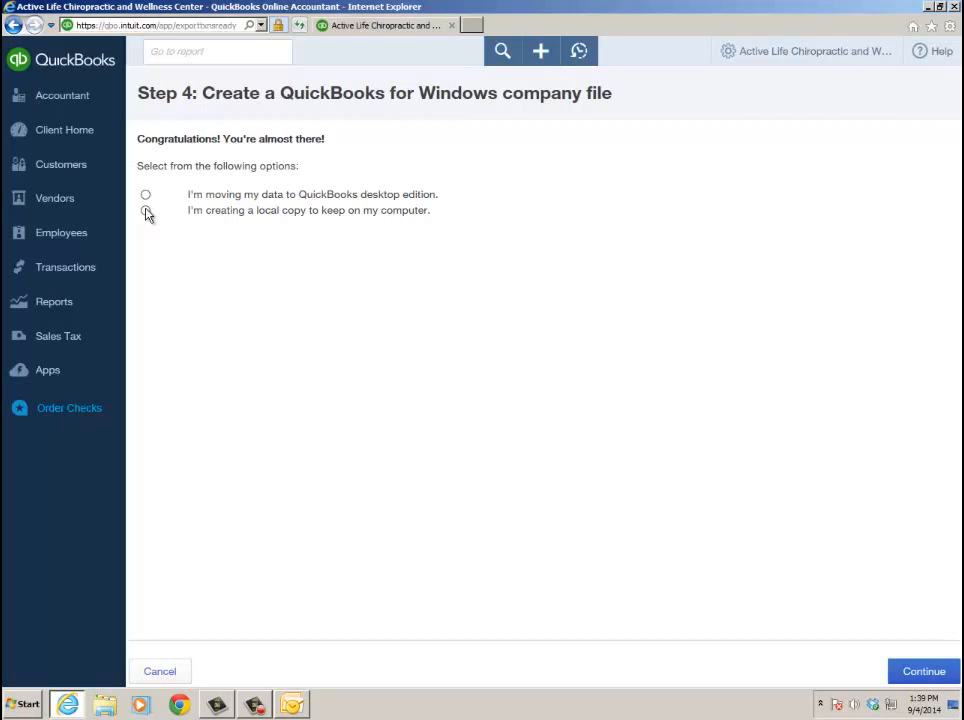
Choose 'I'm moving my data to QuickBooks desktop edition' and continue
{"action": "left_click", "coordinate": [146, 194]}
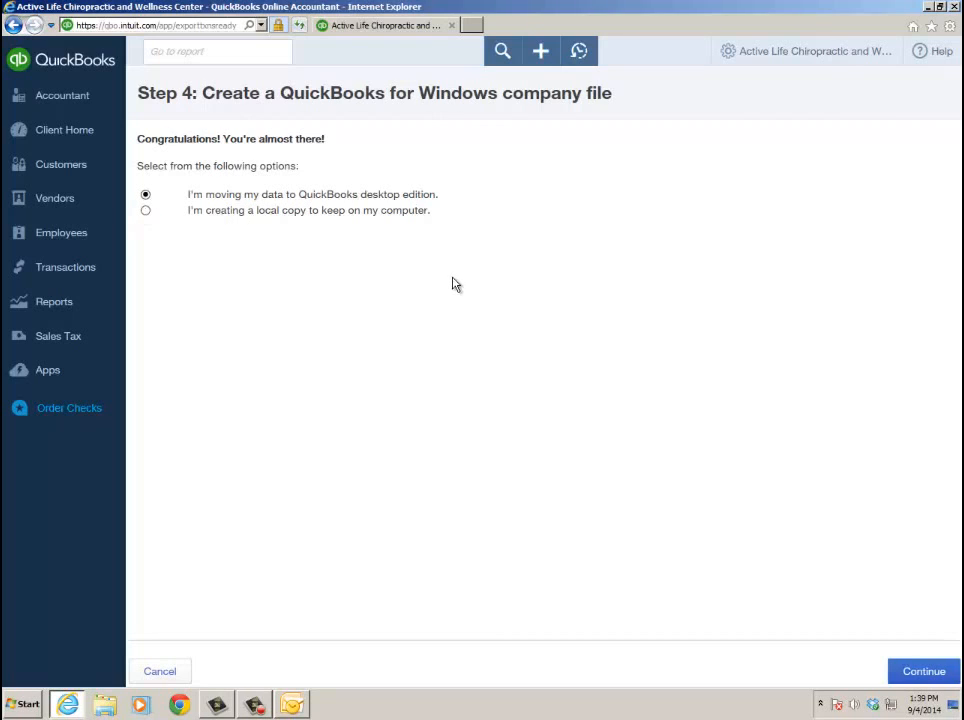
{"action": "mouse_move", "coordinate": [292, 252]}
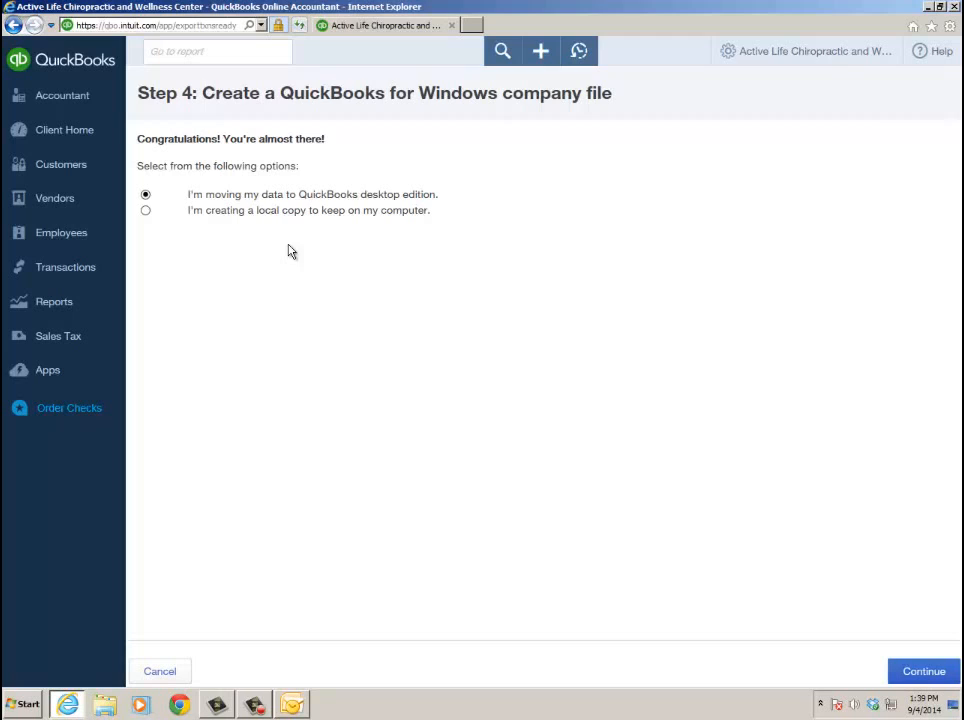
{"action": "mouse_move", "coordinate": [288, 232]}
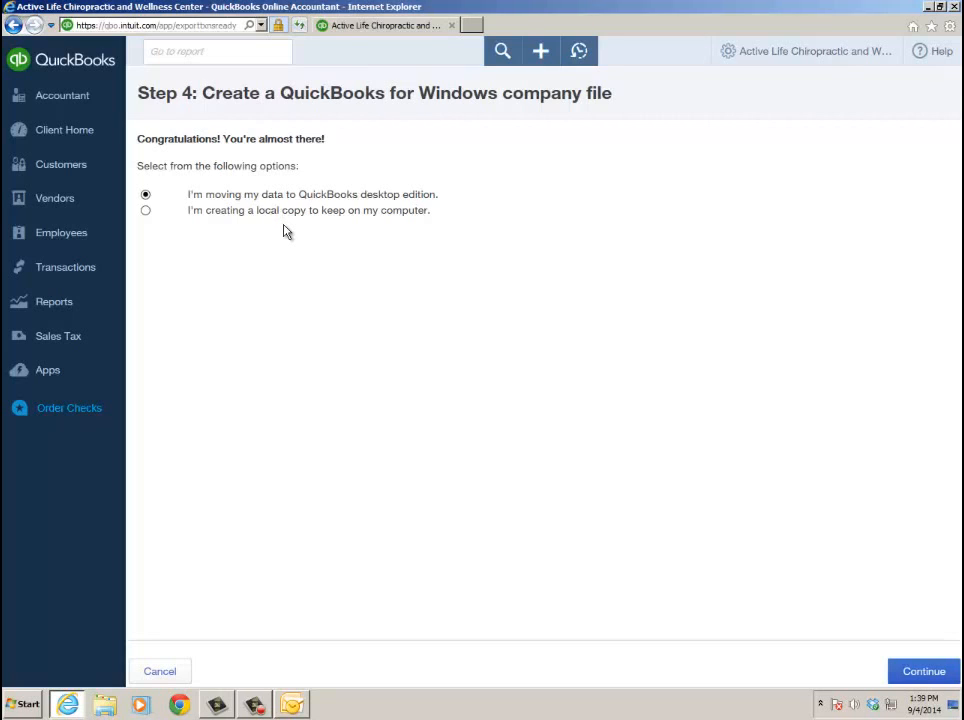
{"action": "mouse_move", "coordinate": [292, 212]}
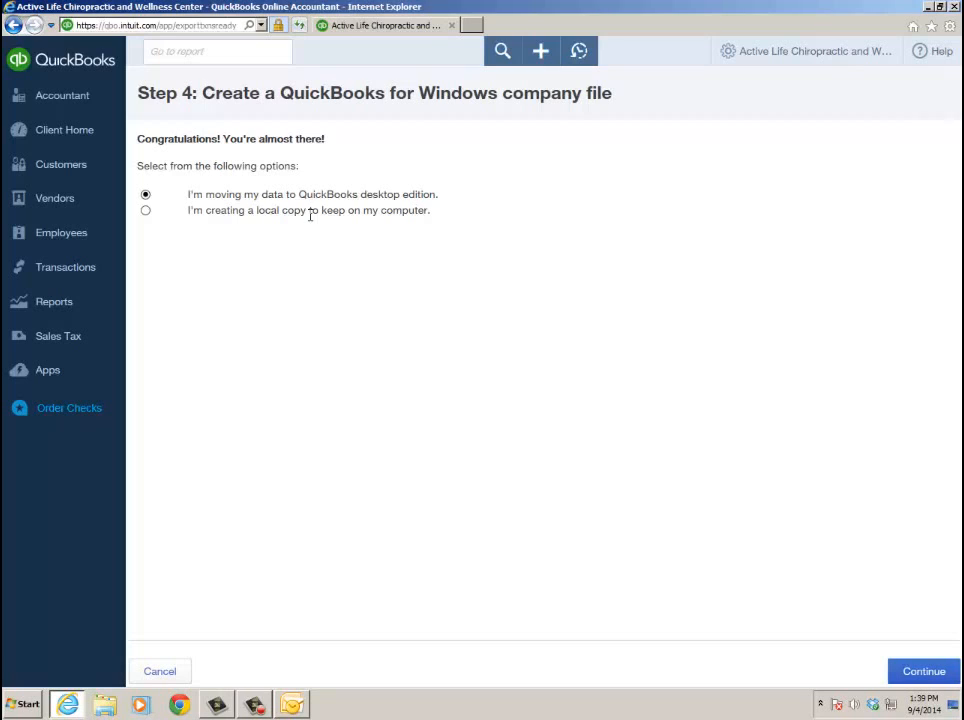
{"action": "mouse_move", "coordinate": [398, 300]}
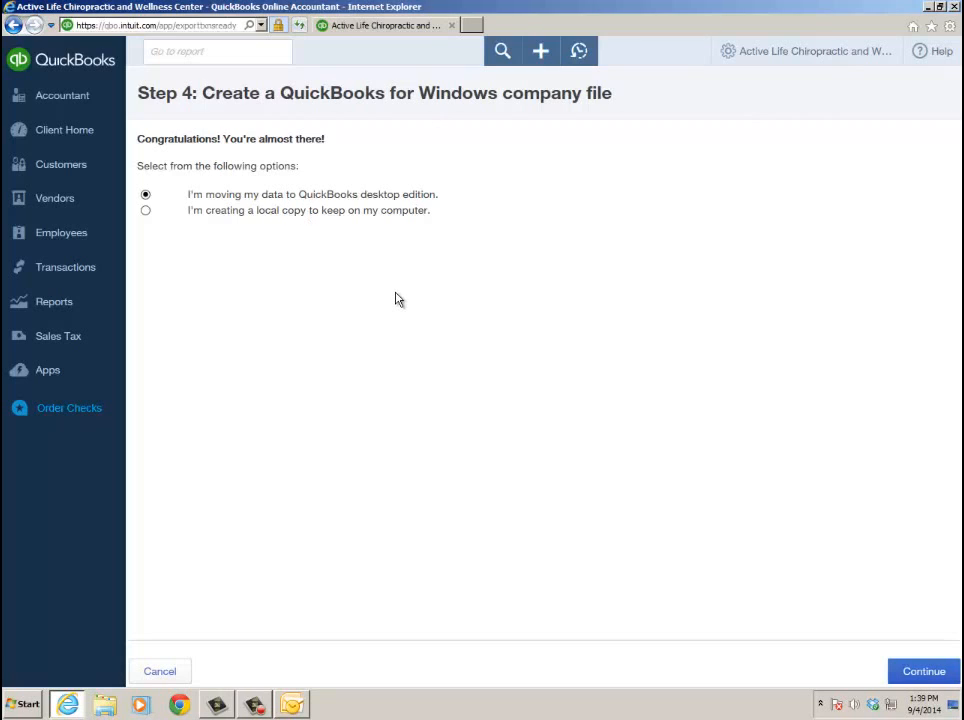
{"action": "mouse_move", "coordinate": [314, 228]}
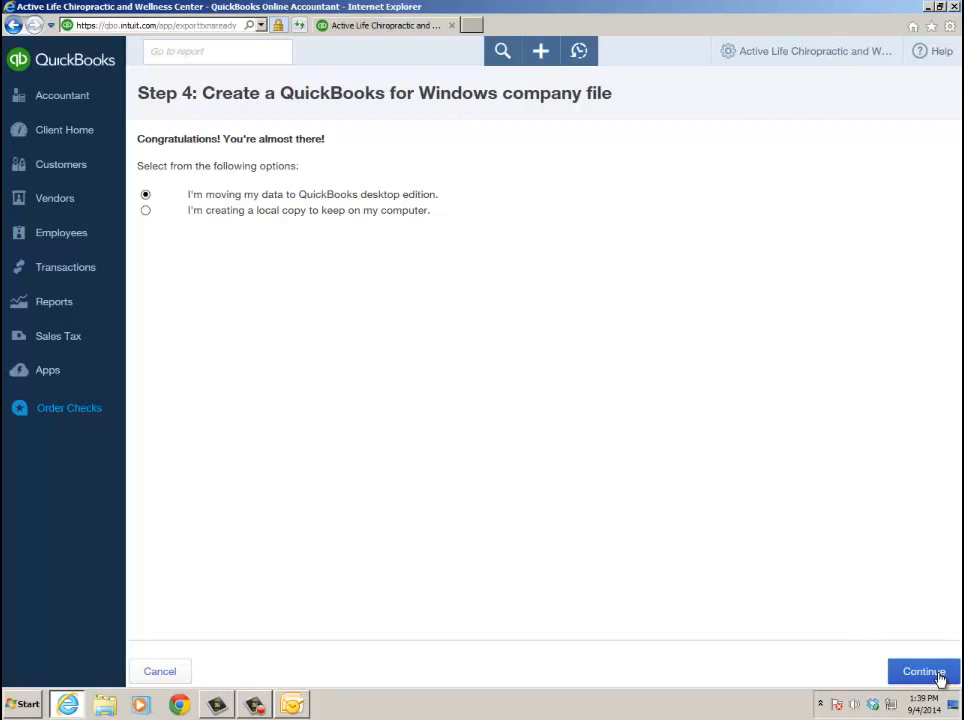
{"action": "left_click", "coordinate": [918, 672]}
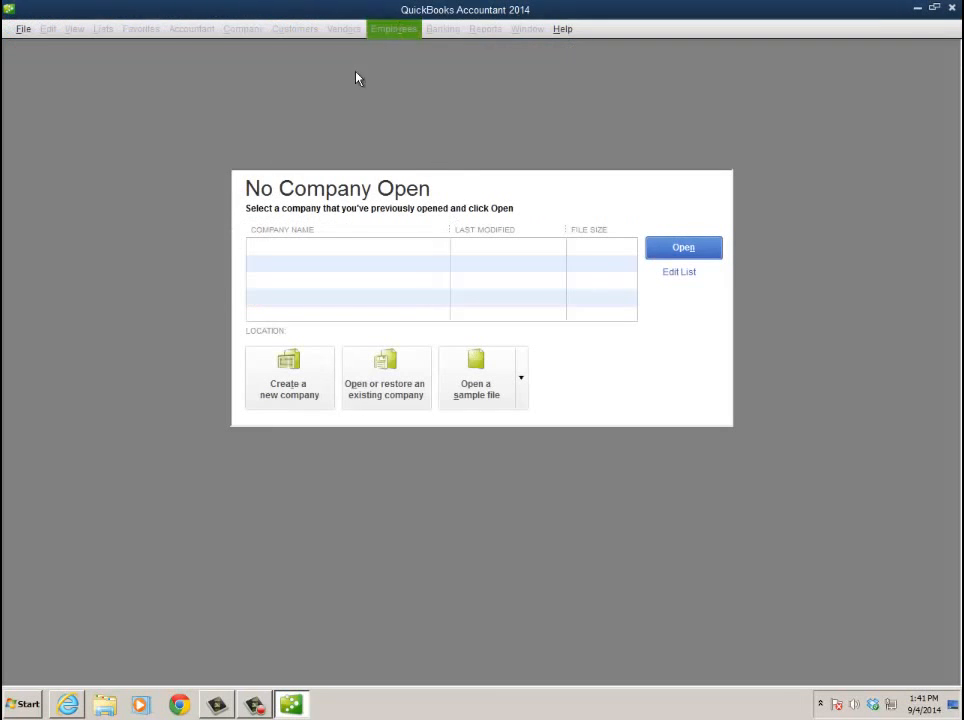
{"action": "mouse_move", "coordinate": [340, 100]}
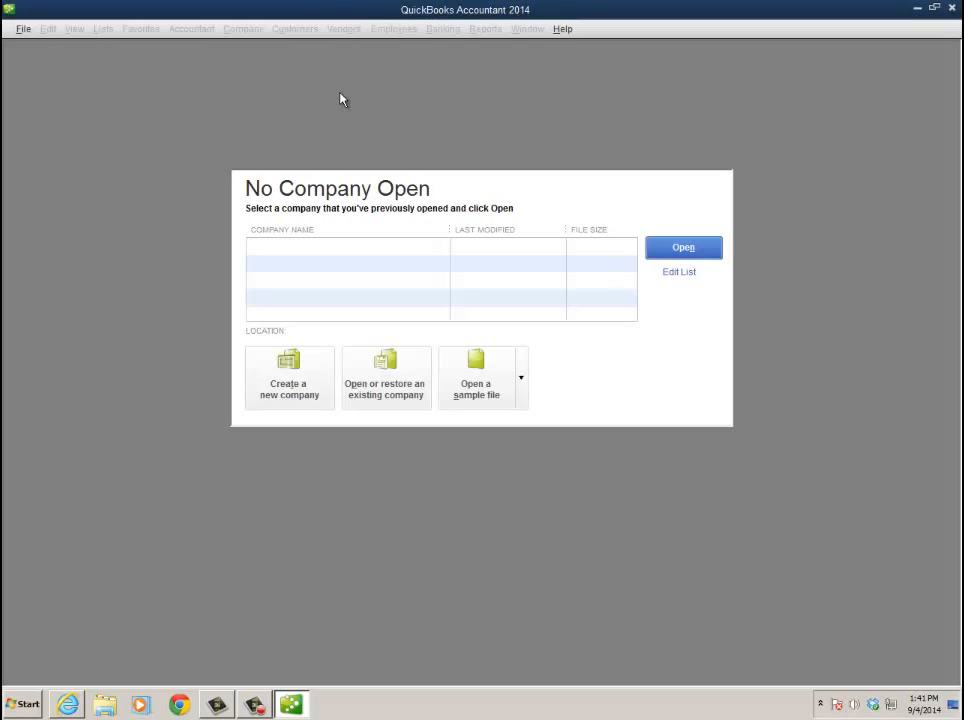
{"action": "mouse_move", "coordinate": [930, 24]}
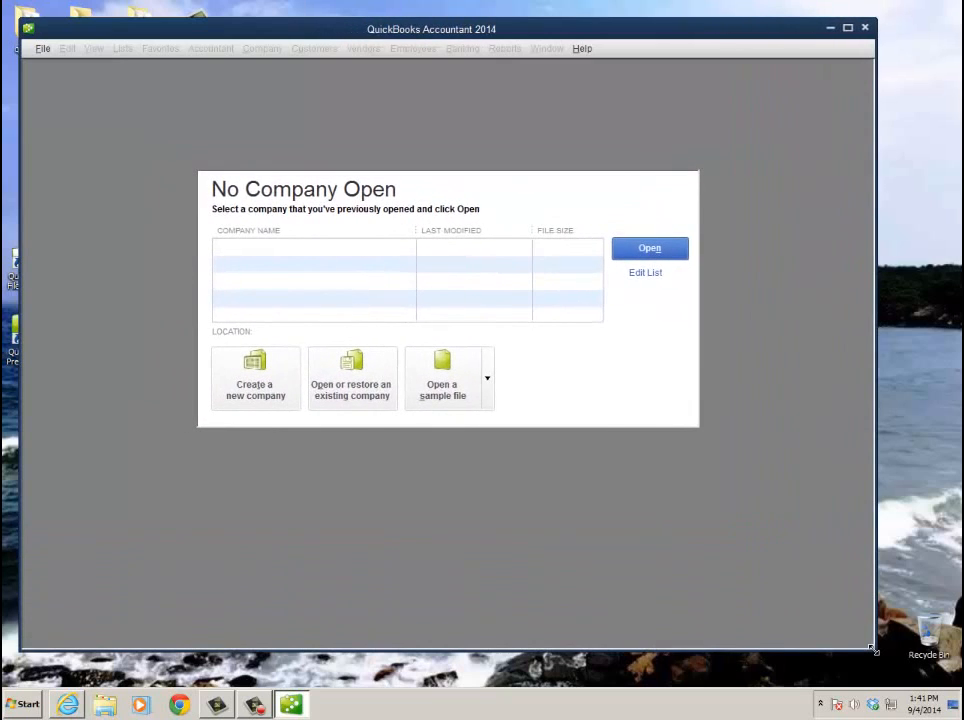
{"action": "mouse_move", "coordinate": [830, 30]}
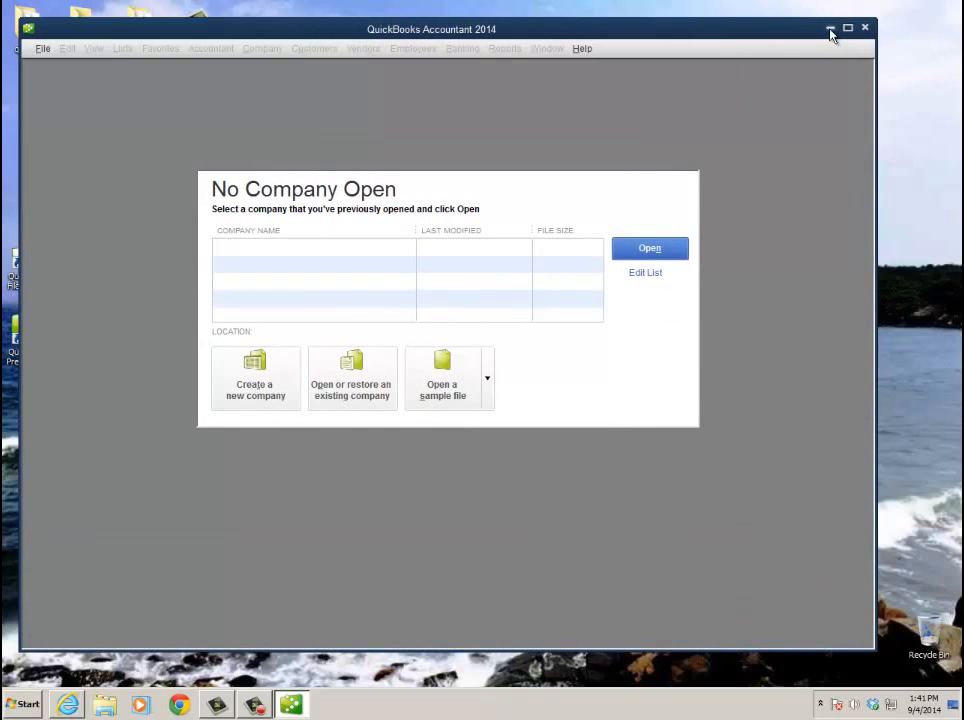
Minimize the QuickBooks Accountant 2014 window with no company open
{"action": "left_click", "coordinate": [832, 28]}
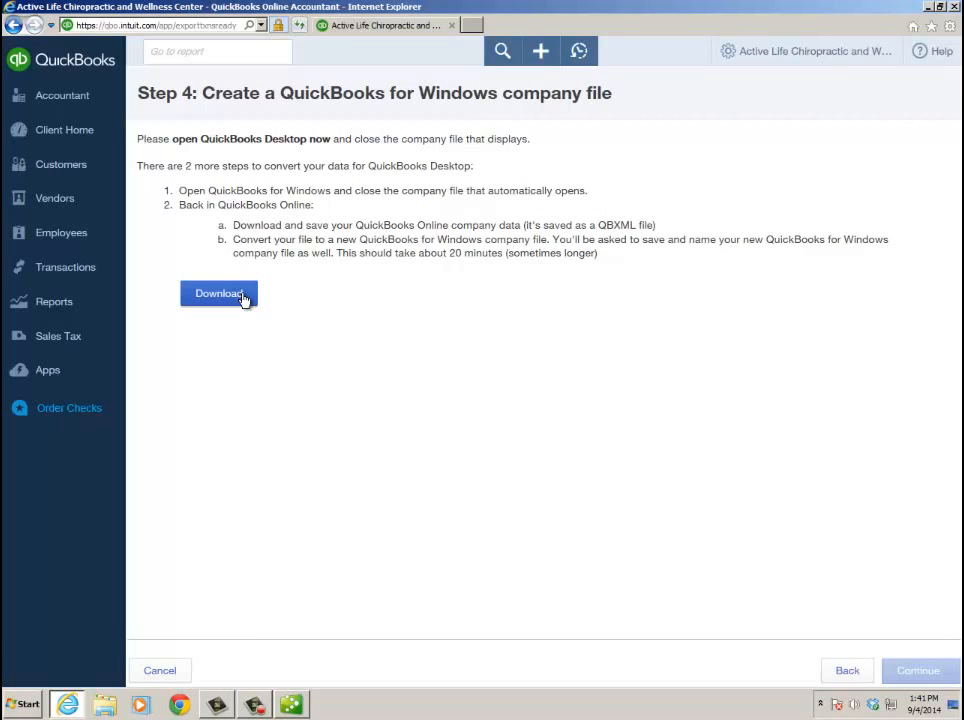
Download the company data as export_company.qbxml saved to the Desktop
{"action": "left_click", "coordinate": [216, 292]}
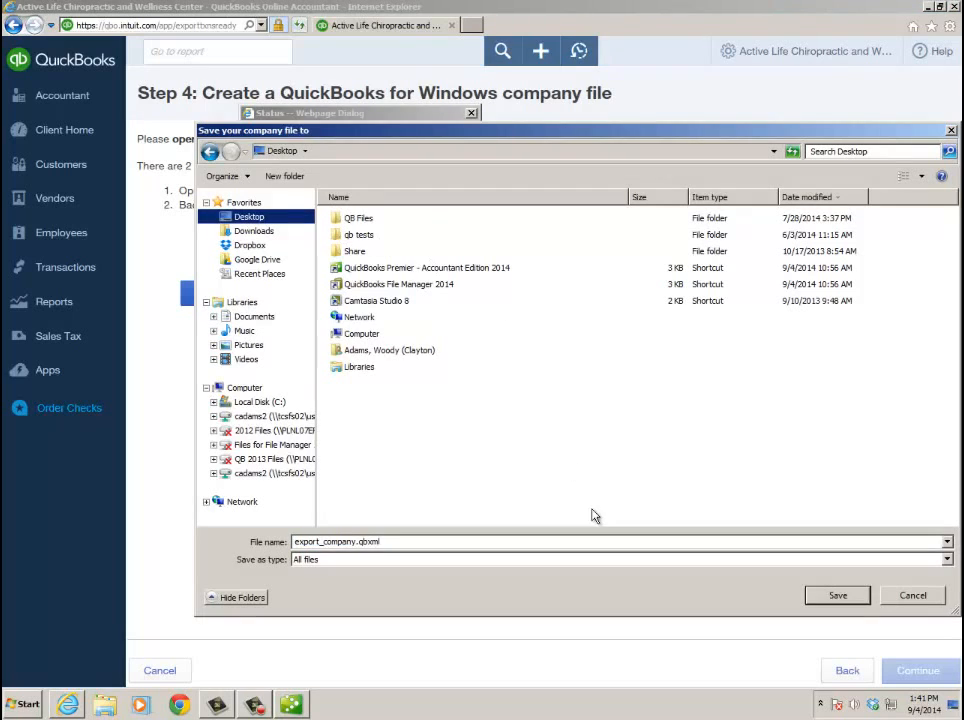
{"action": "left_click", "coordinate": [836, 596]}
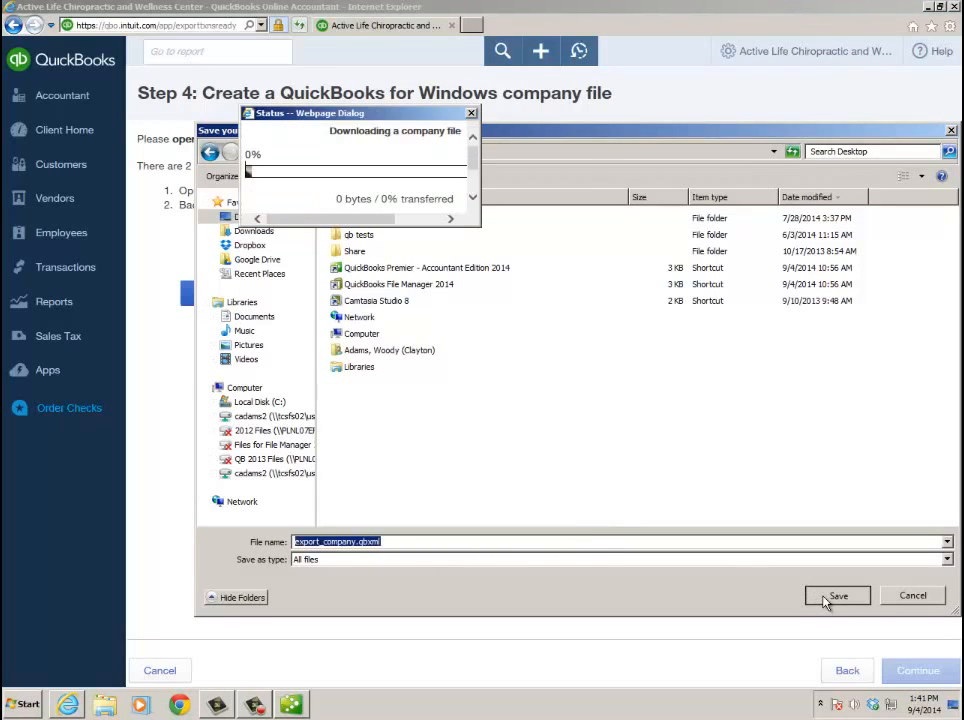
{"action": "mouse_move", "coordinate": [518, 356]}
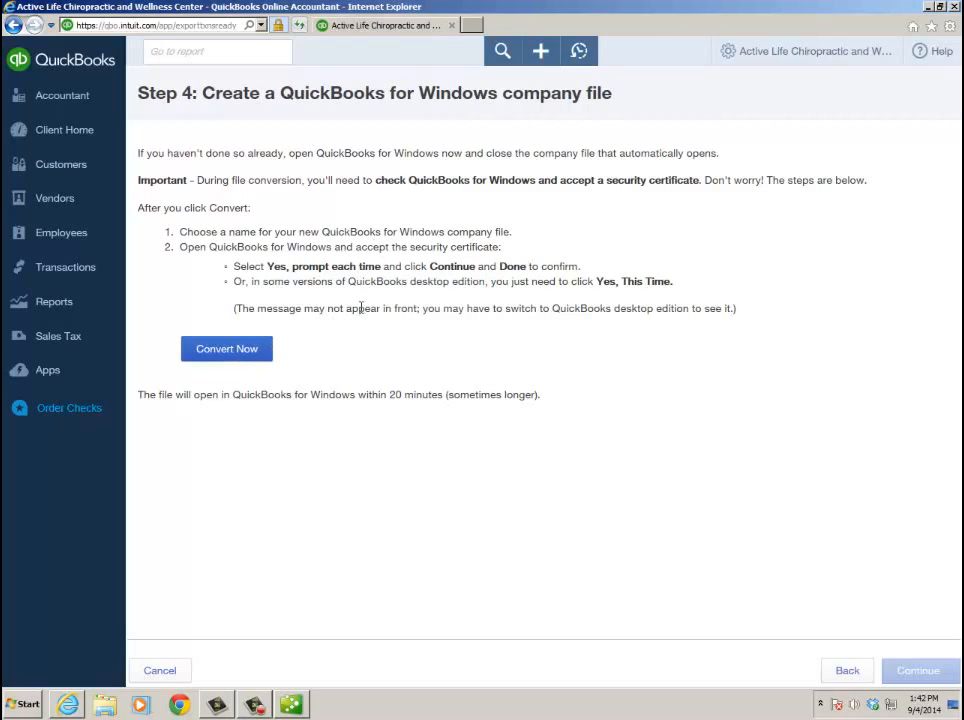
{"action": "mouse_move", "coordinate": [478, 166]}
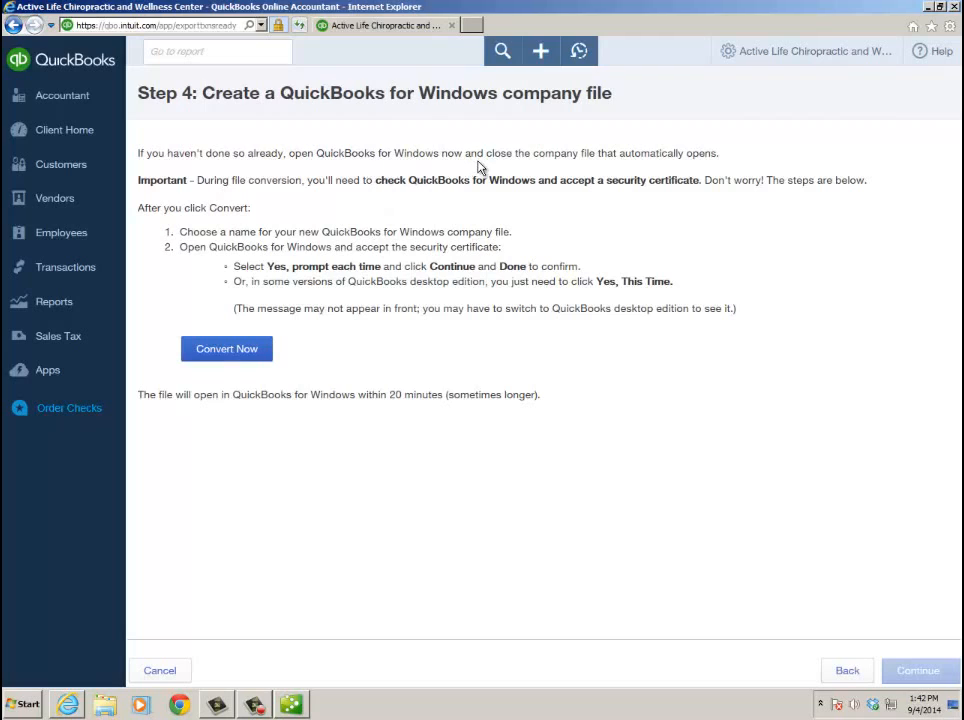
{"action": "mouse_move", "coordinate": [540, 170]}
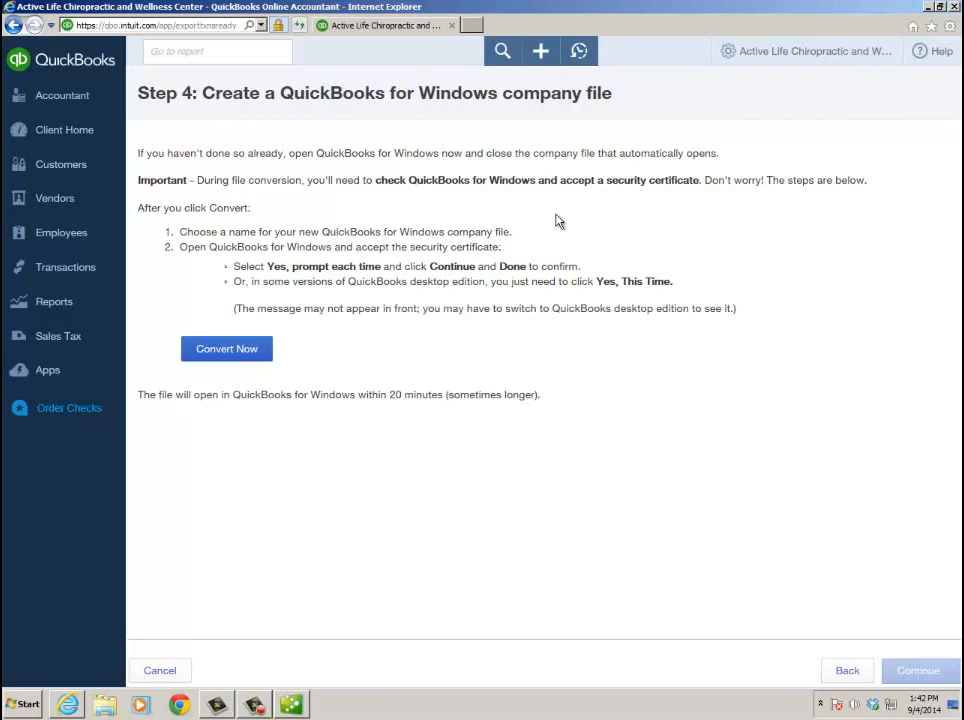
{"action": "mouse_move", "coordinate": [436, 206]}
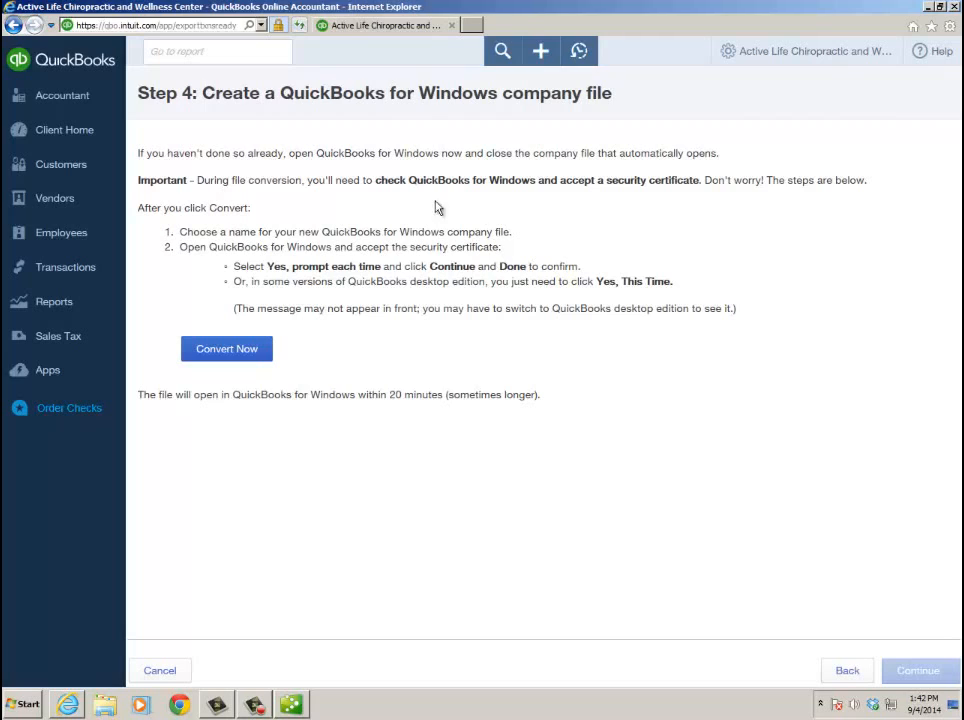
{"action": "mouse_move", "coordinate": [416, 200]}
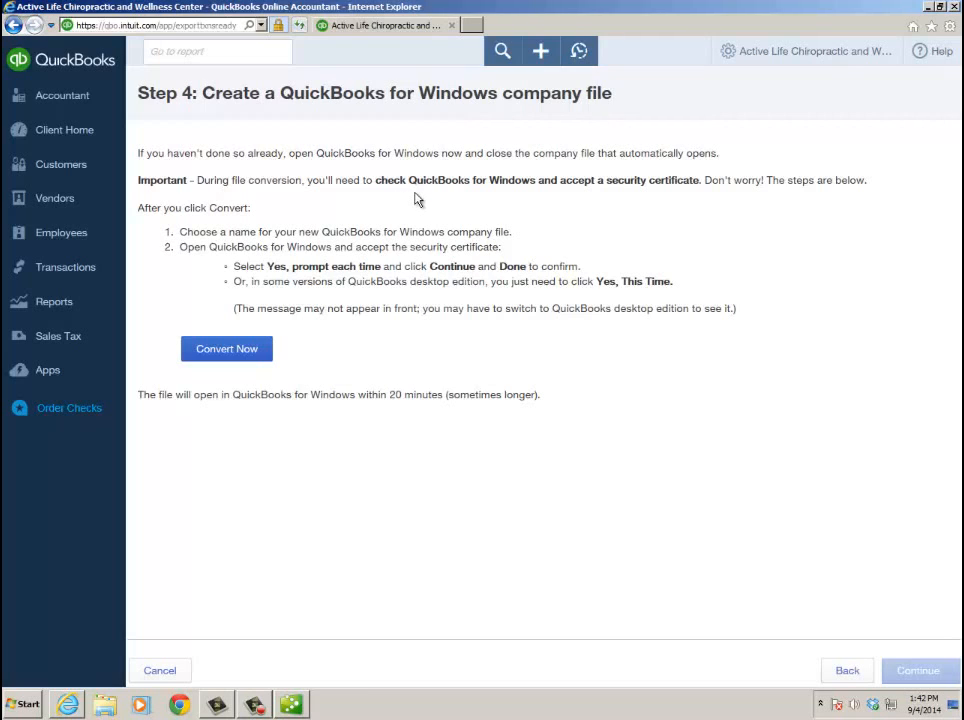
{"action": "mouse_move", "coordinate": [470, 200]}
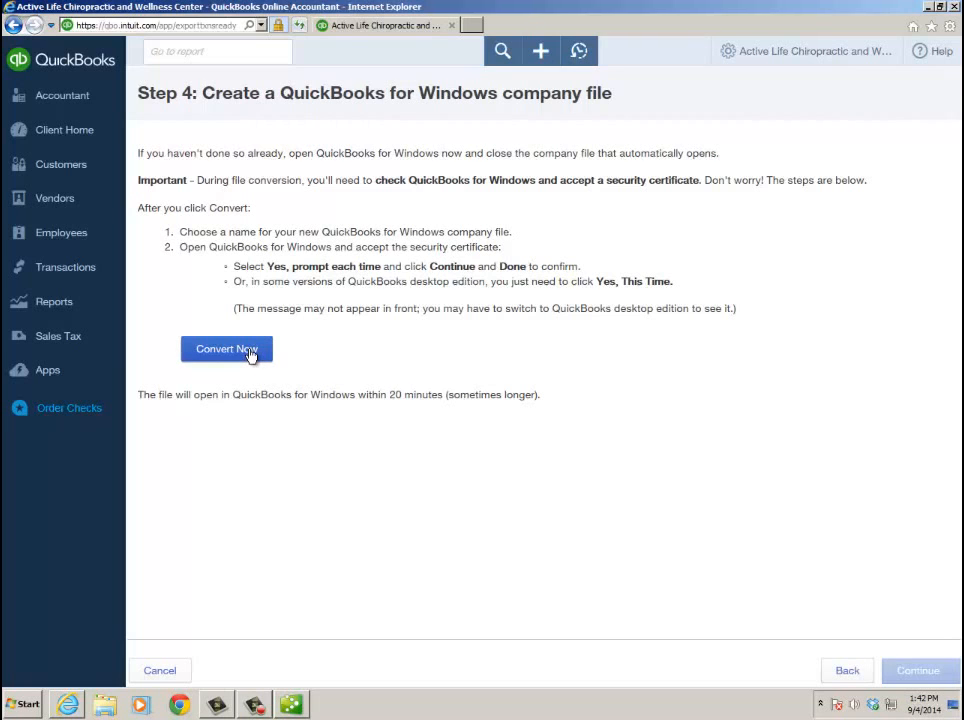
Start converting the downloaded data into a desktop company file with Convert Now
{"action": "left_click", "coordinate": [226, 348]}
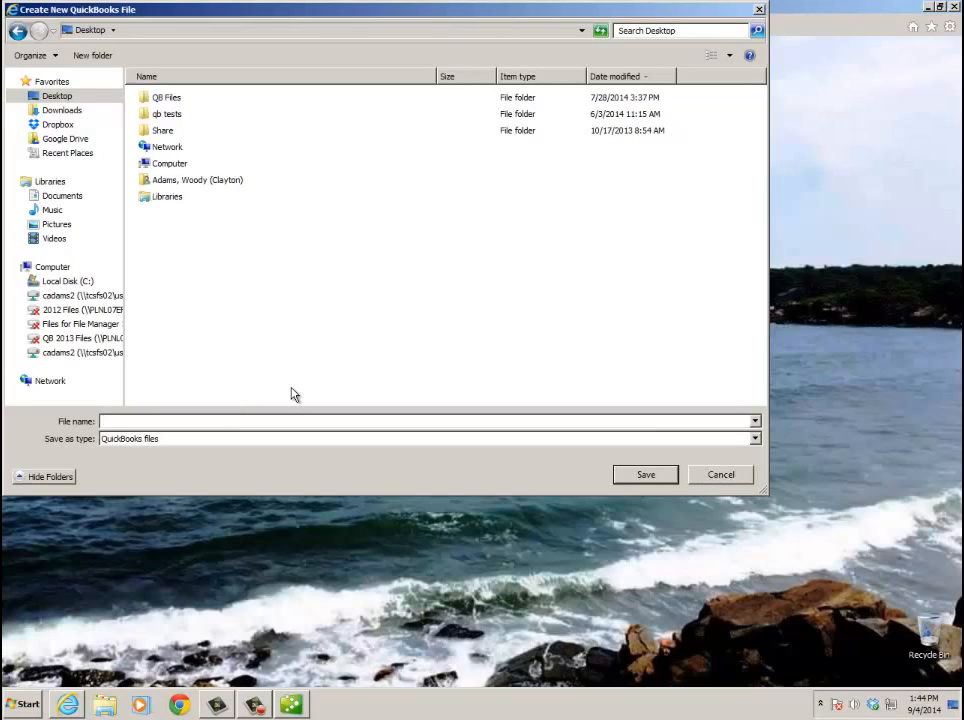
Save the new company file as ALCWC in the db tests folder
{"action": "type", "text": "ALC"}
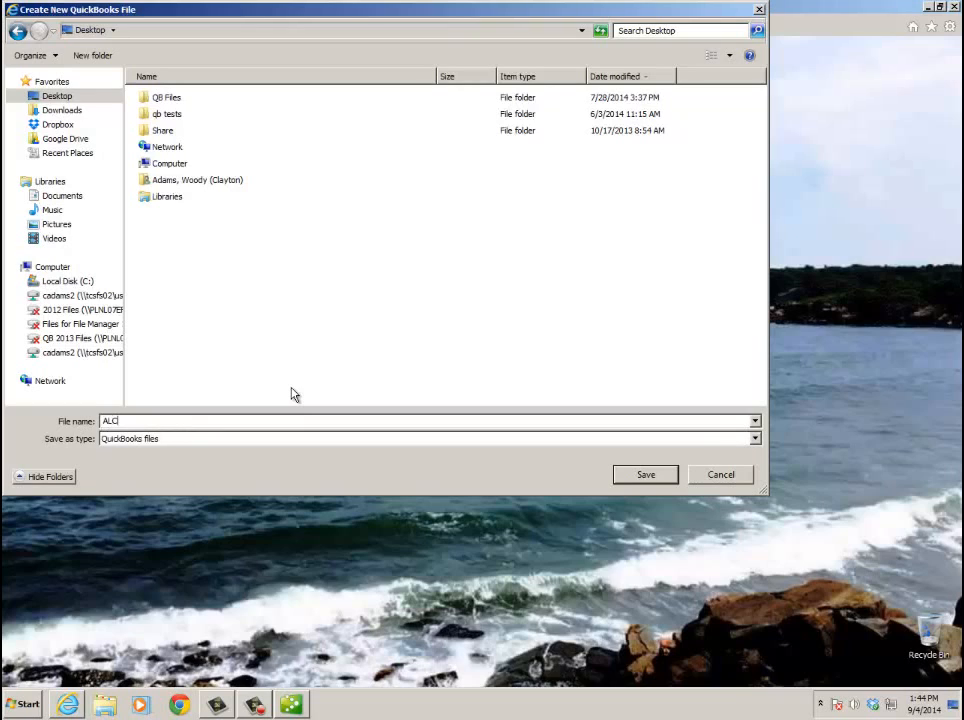
{"action": "type", "text": "W"}
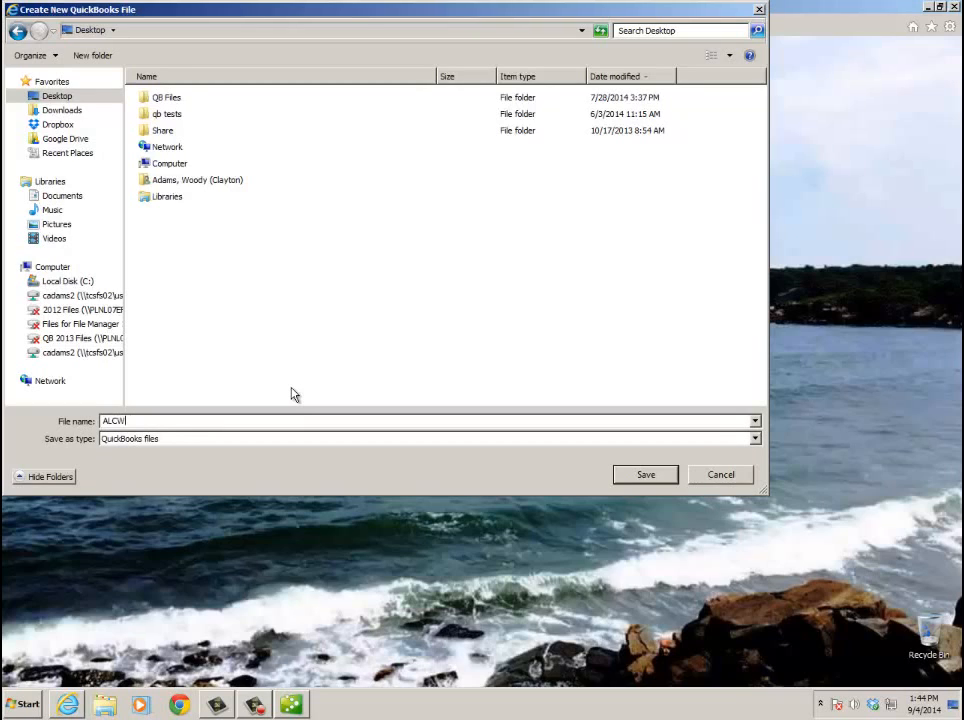
{"action": "type", "text": "C"}
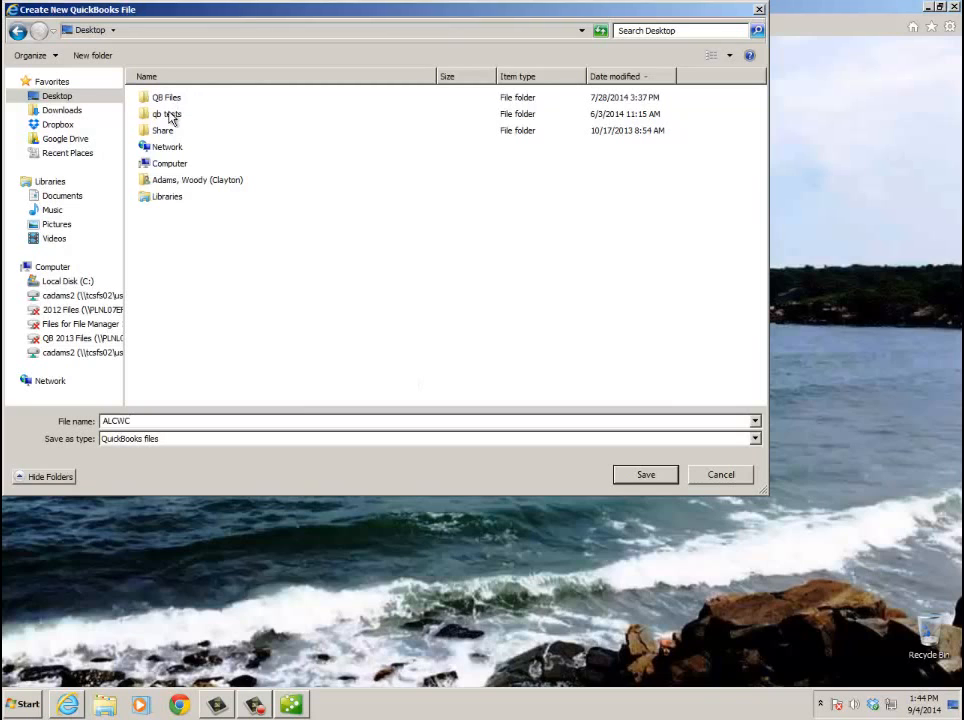
{"action": "double_click", "coordinate": [170, 114]}
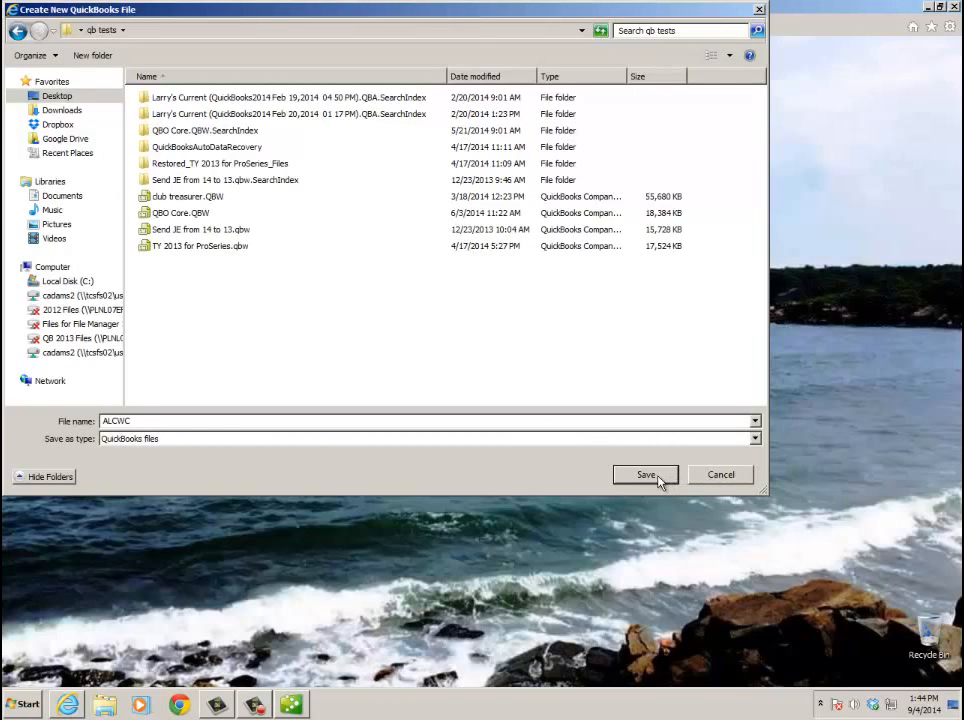
{"action": "left_click", "coordinate": [644, 474]}
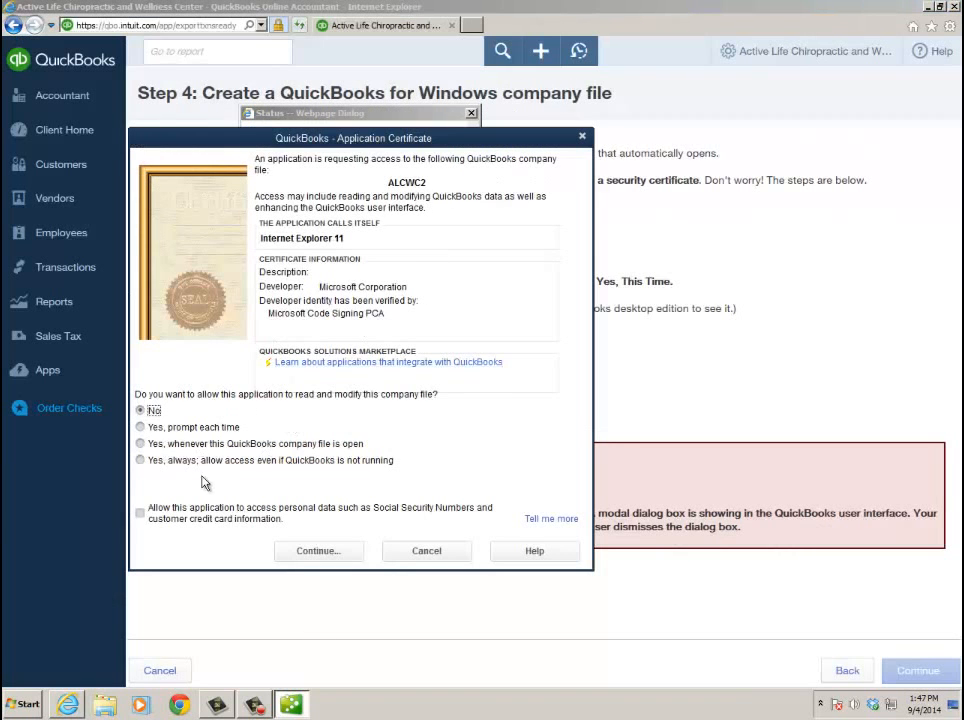
Grant Internet Explorer permanent access to ALCWC2, even when QuickBooks is not running
{"action": "left_click", "coordinate": [140, 458]}
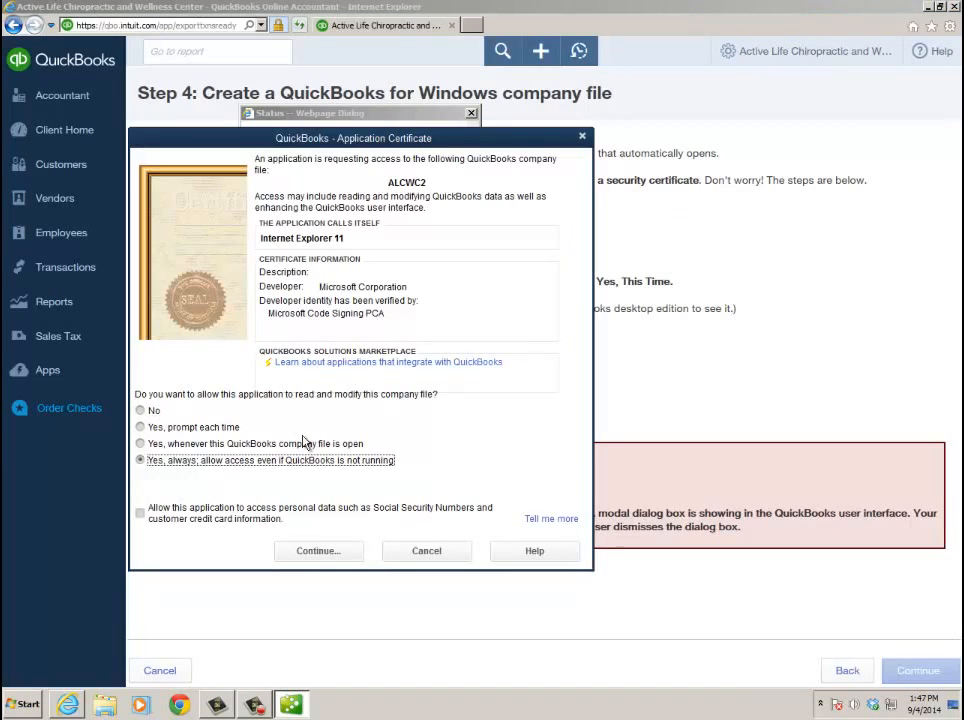
{"action": "left_click", "coordinate": [318, 550]}
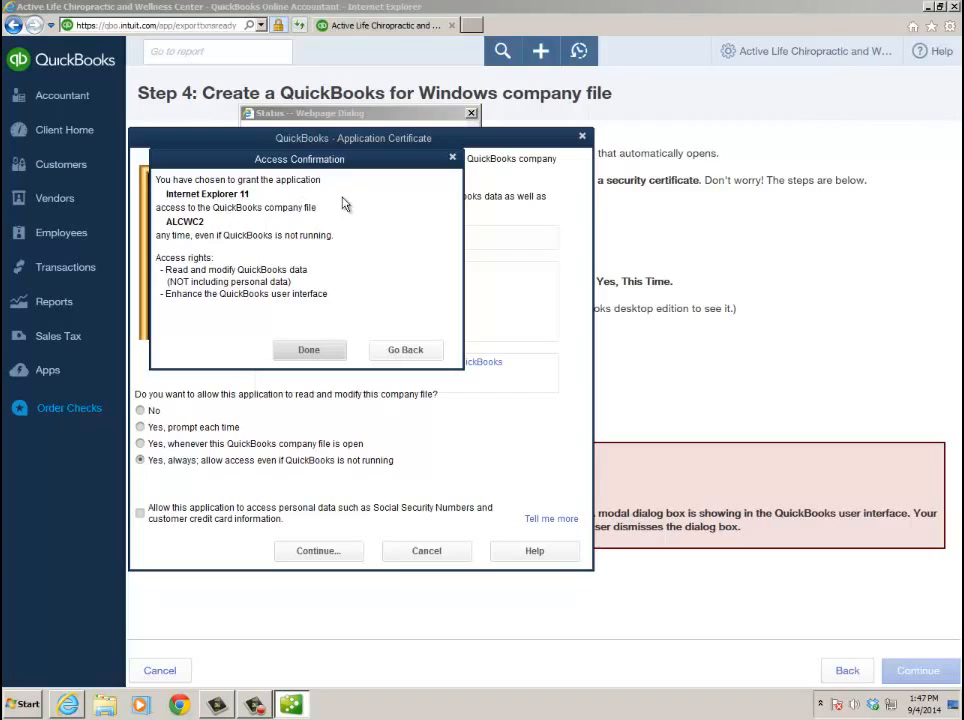
{"action": "mouse_move", "coordinate": [360, 224]}
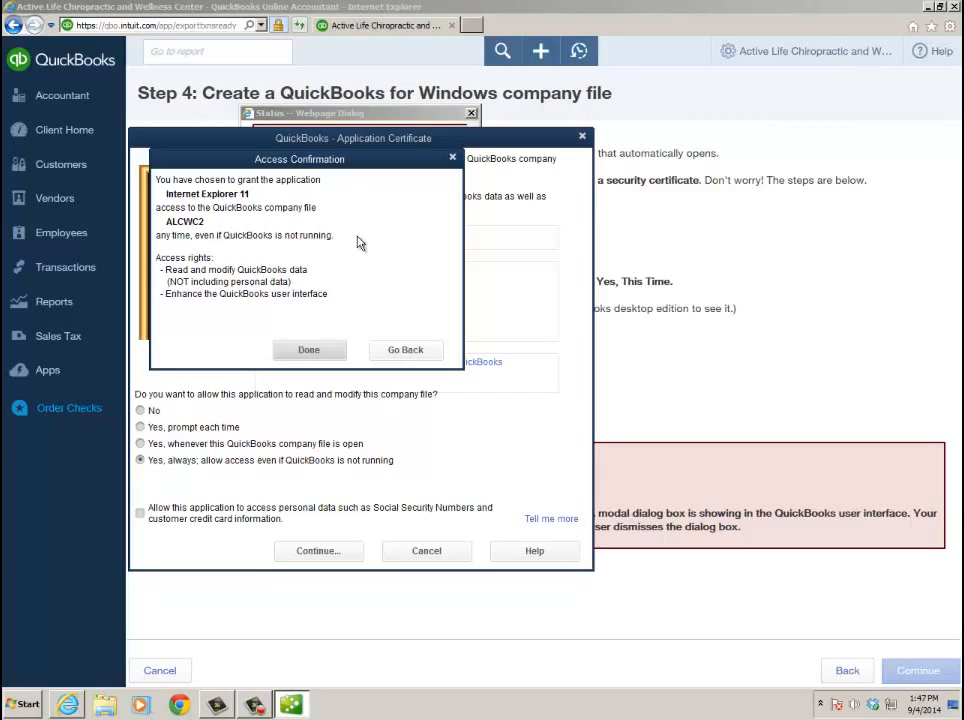
{"action": "left_click", "coordinate": [308, 348]}
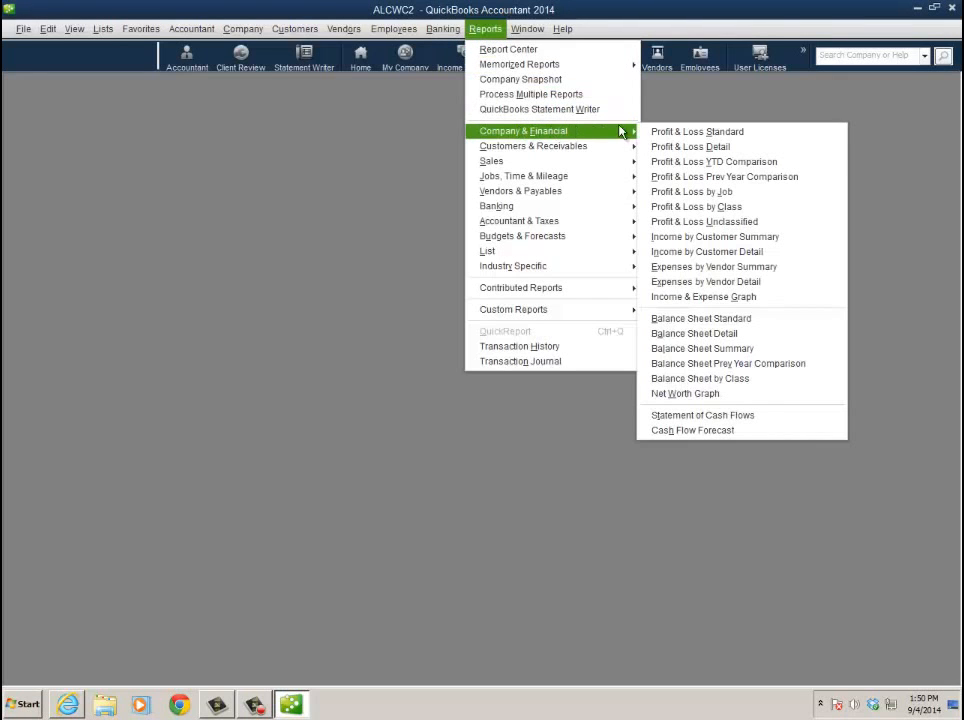
{"action": "mouse_move", "coordinate": [700, 318]}
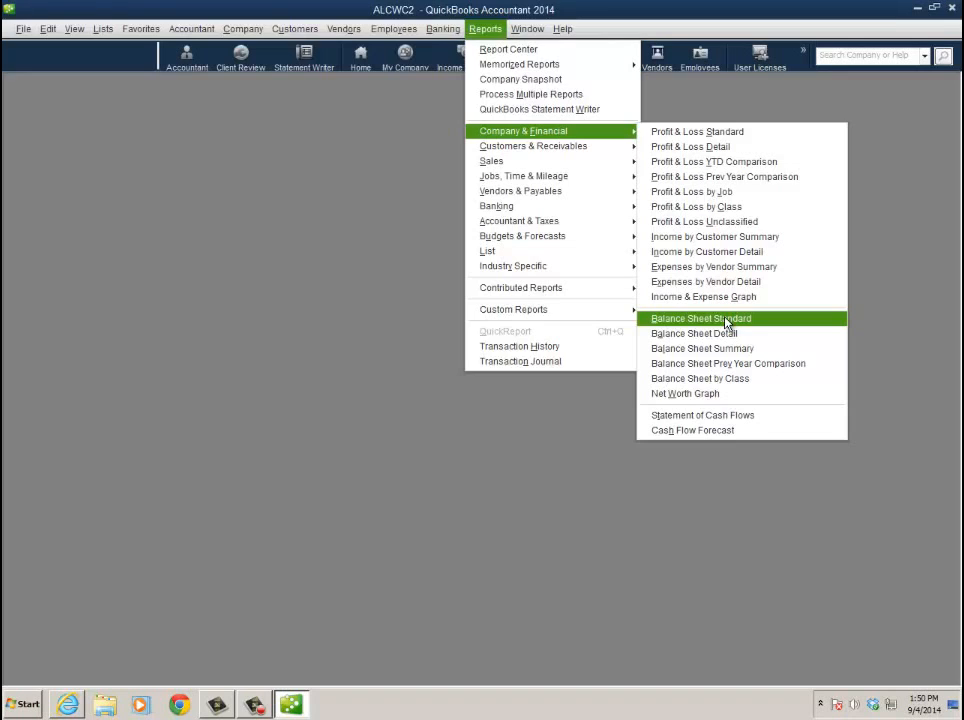
Run the Balance Sheet Standard report for the converted ALCWC2 company file
{"action": "left_click", "coordinate": [700, 318]}
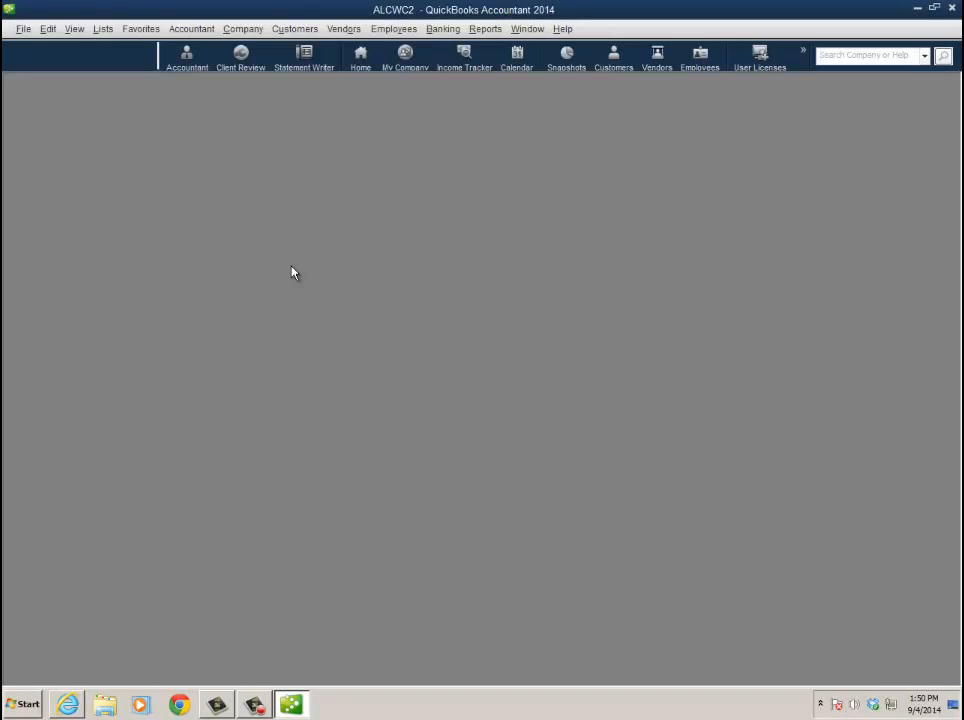